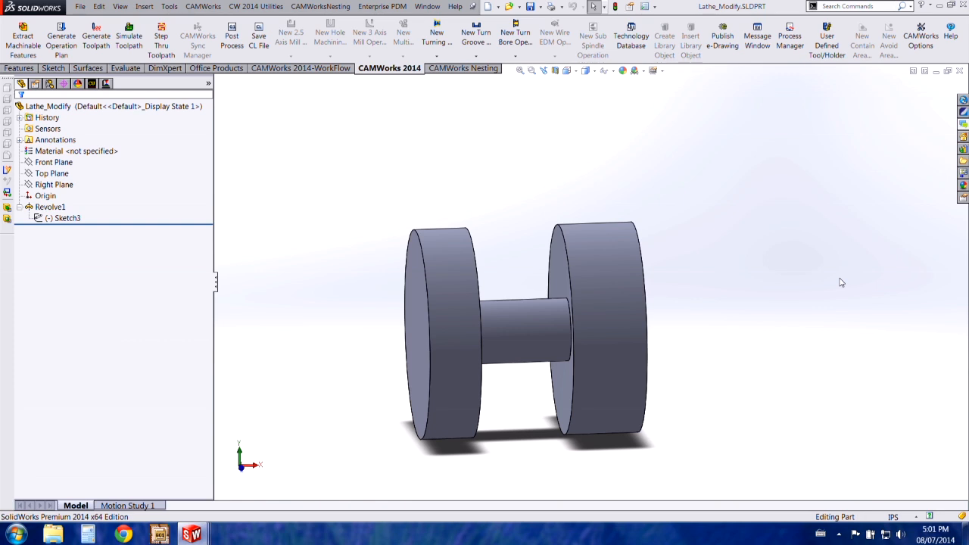
Show the operation tree and view the Groove Rough1, Groove Finish1 and Groove Finish4 toolpaths
drag(840, 282, 722, 267)
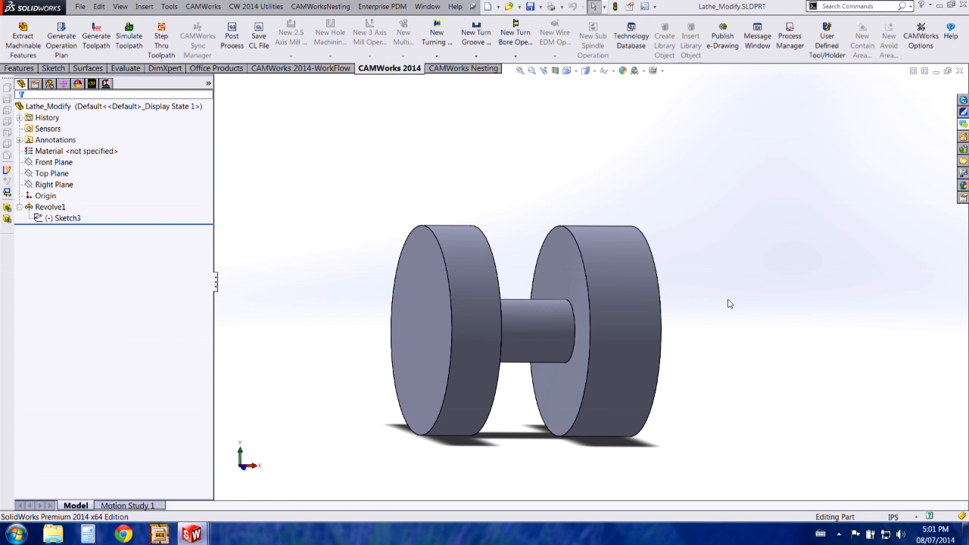
mouse_move(726, 324)
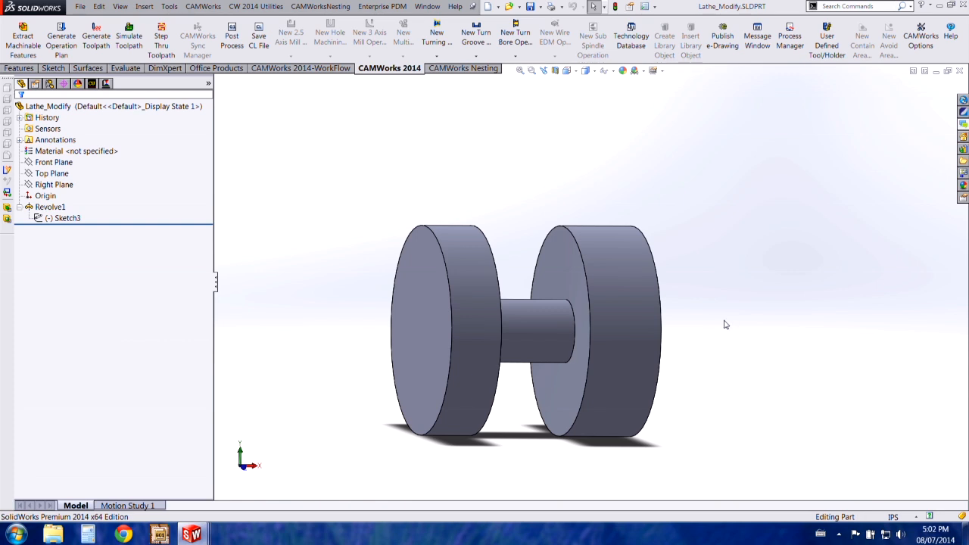
mouse_move(709, 344)
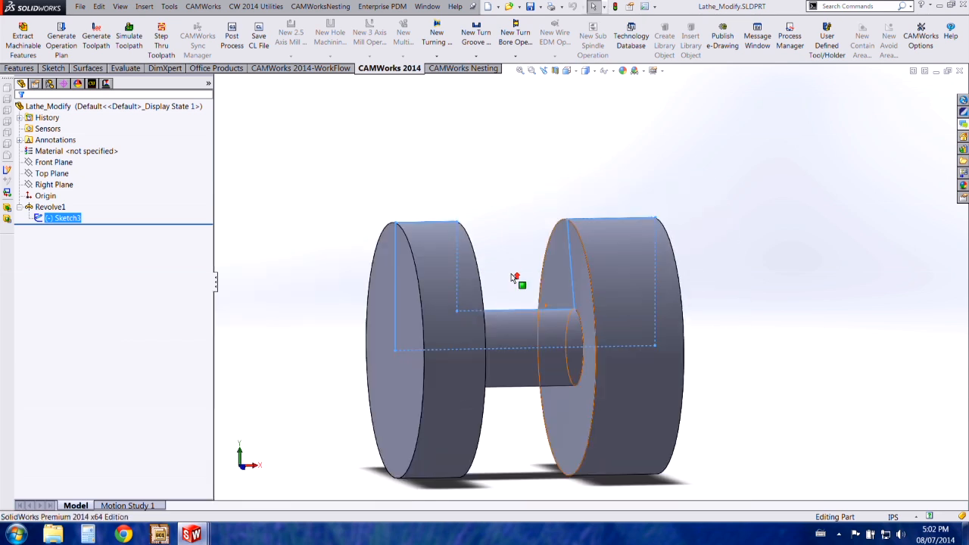
click(91, 83)
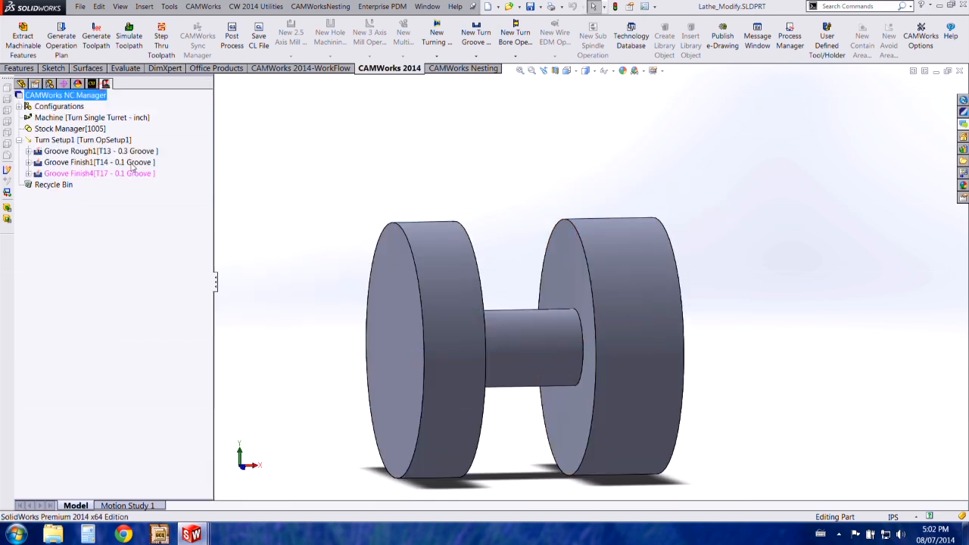
click(69, 151)
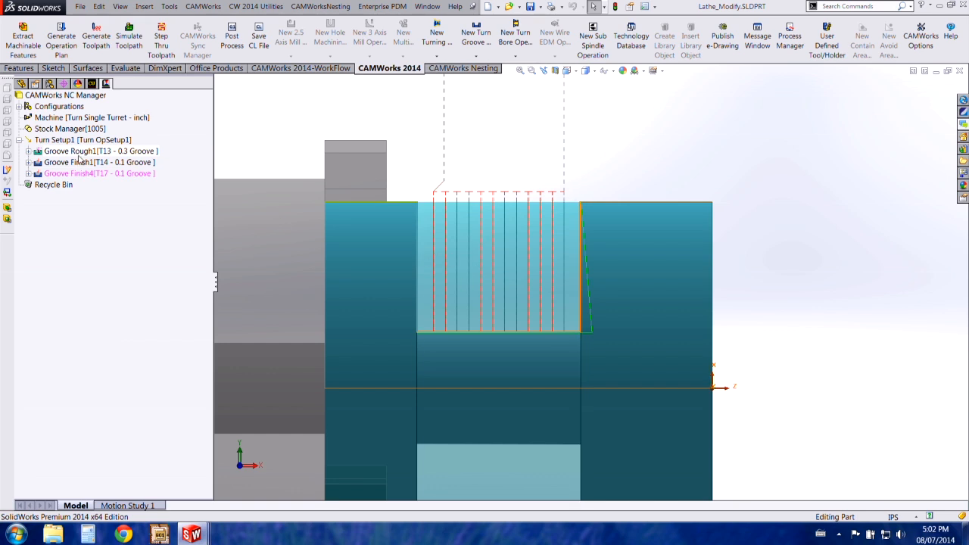
click(68, 162)
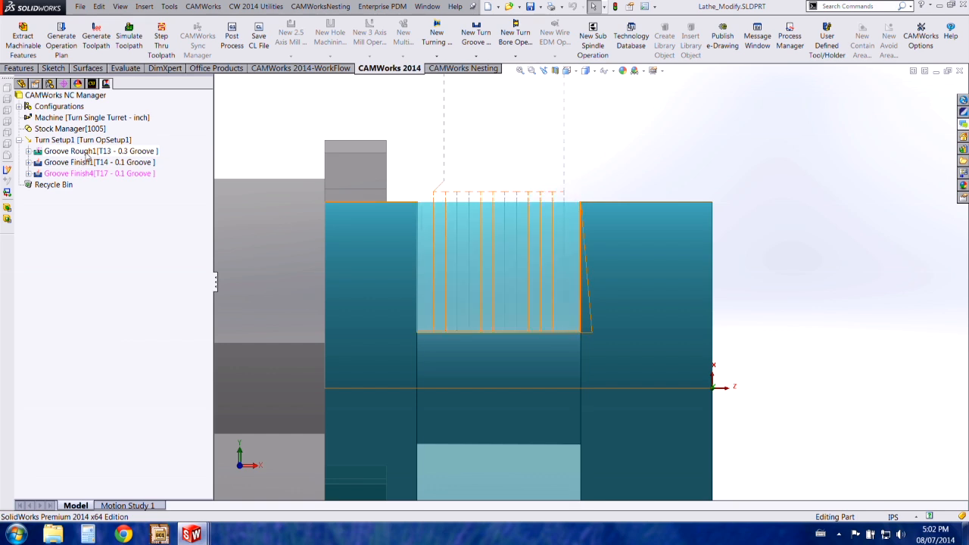
click(99, 162)
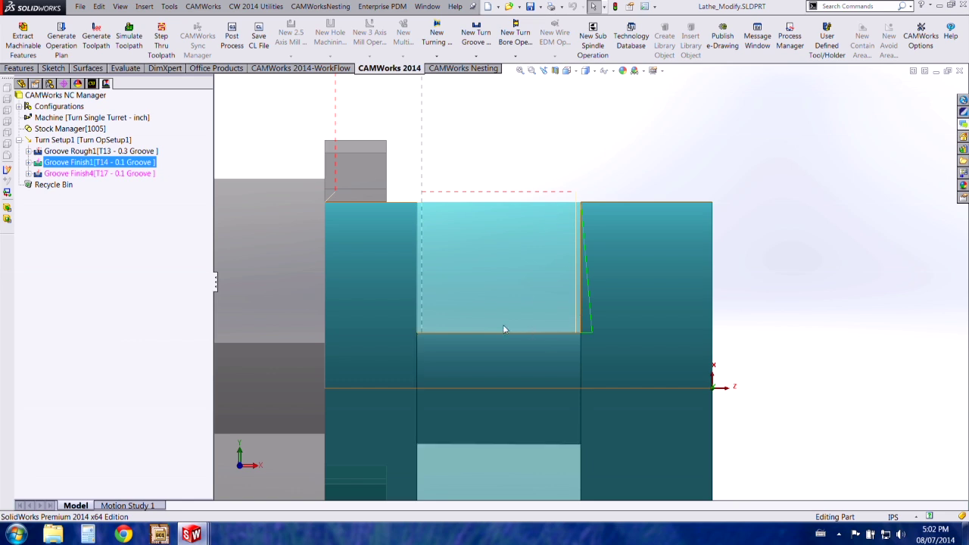
mouse_move(577, 318)
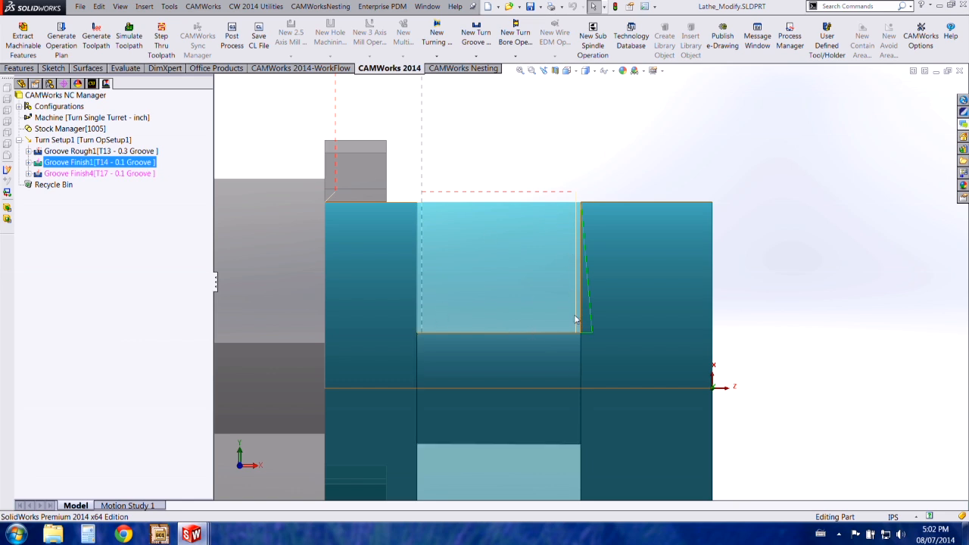
click(98, 173)
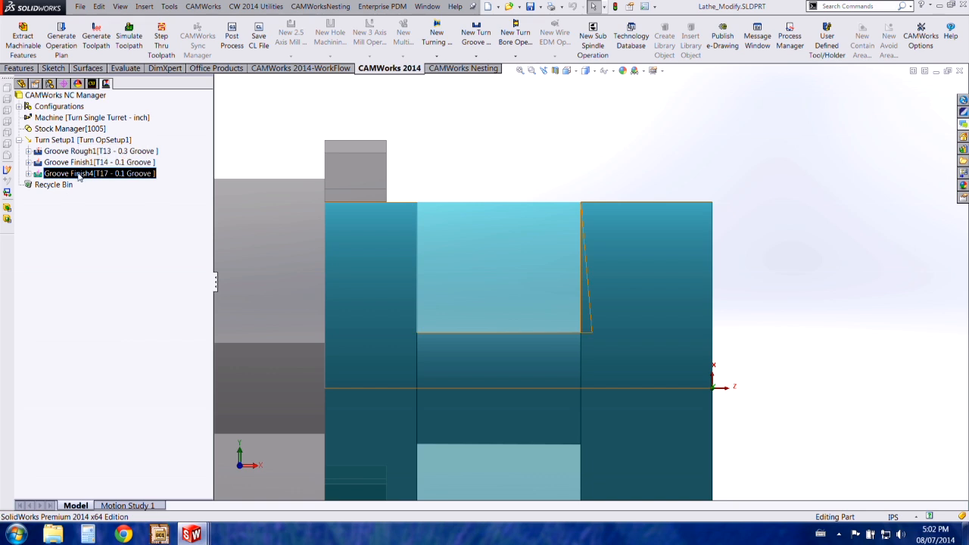
Edit Groove Finish4's definition, view its Groove Insert tab, and toggle the insert preview off and on
right_click(99, 173)
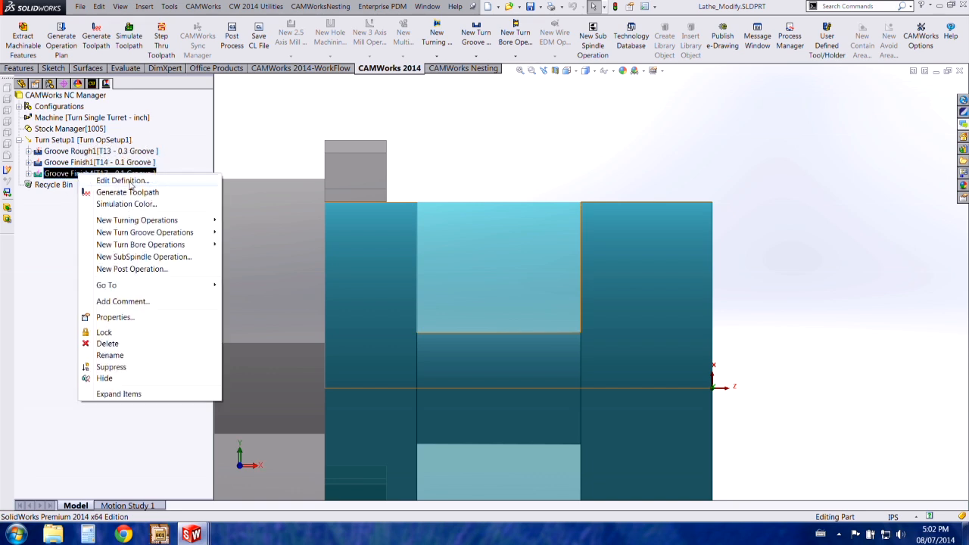
click(122, 181)
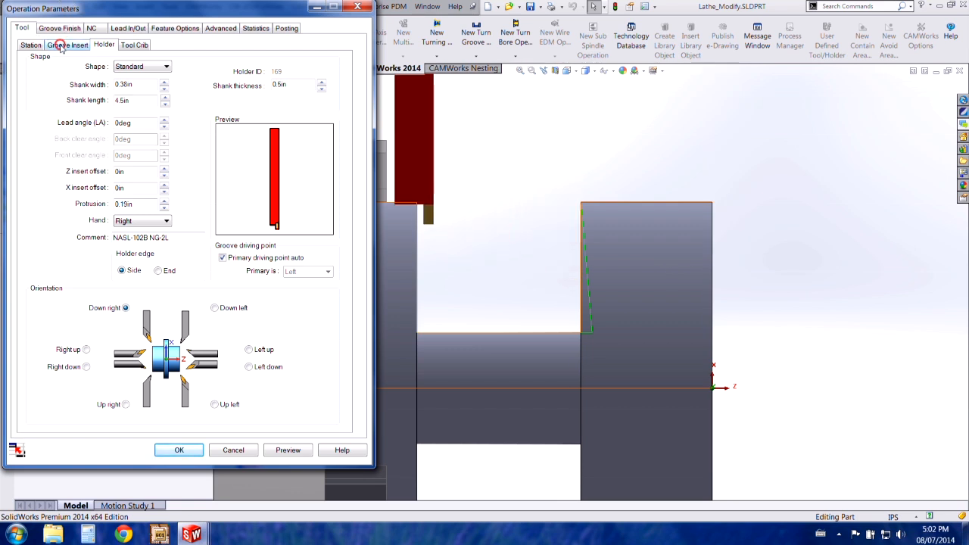
click(68, 45)
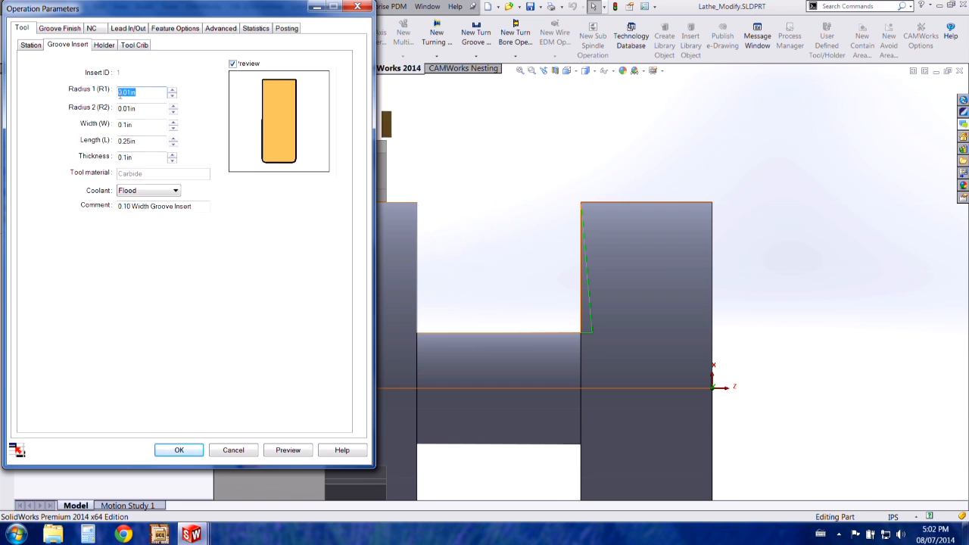
mouse_move(185, 97)
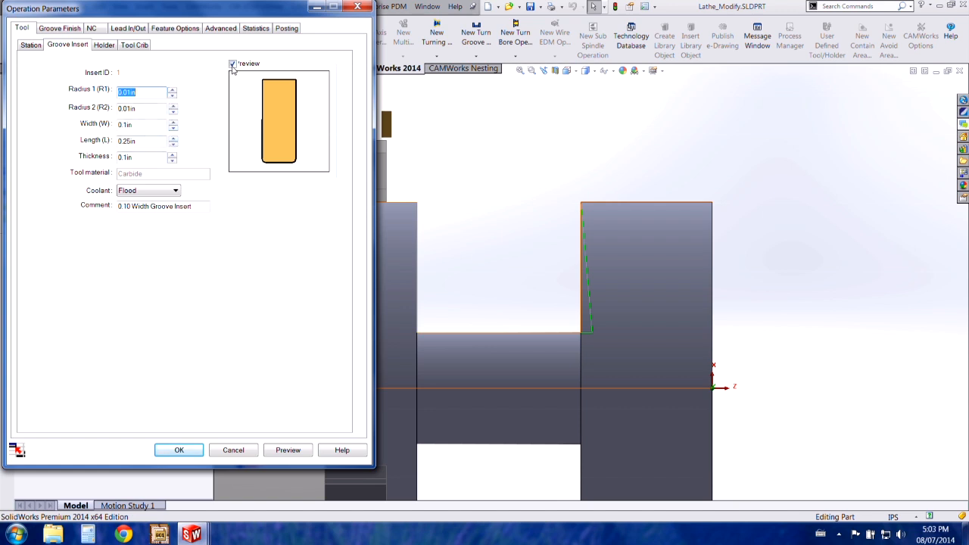
click(233, 64)
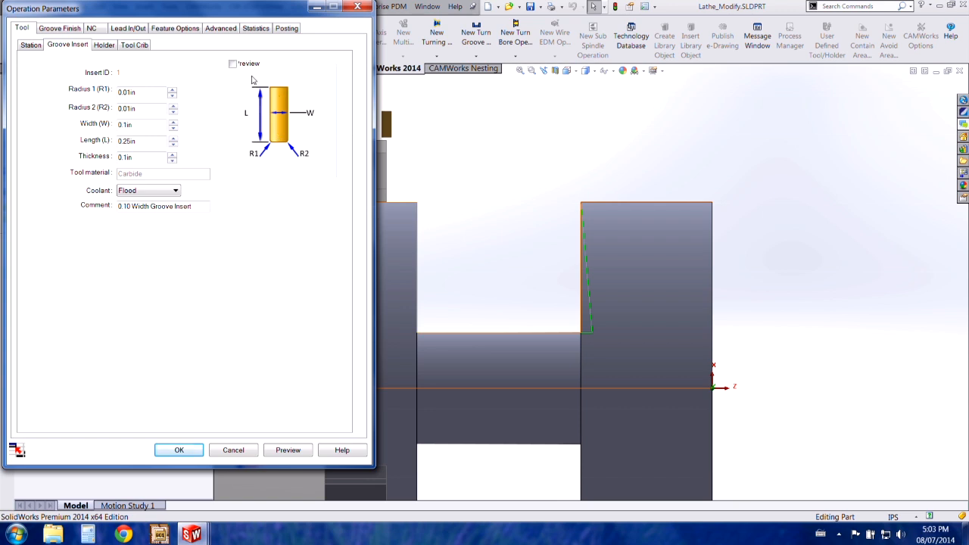
click(232, 63)
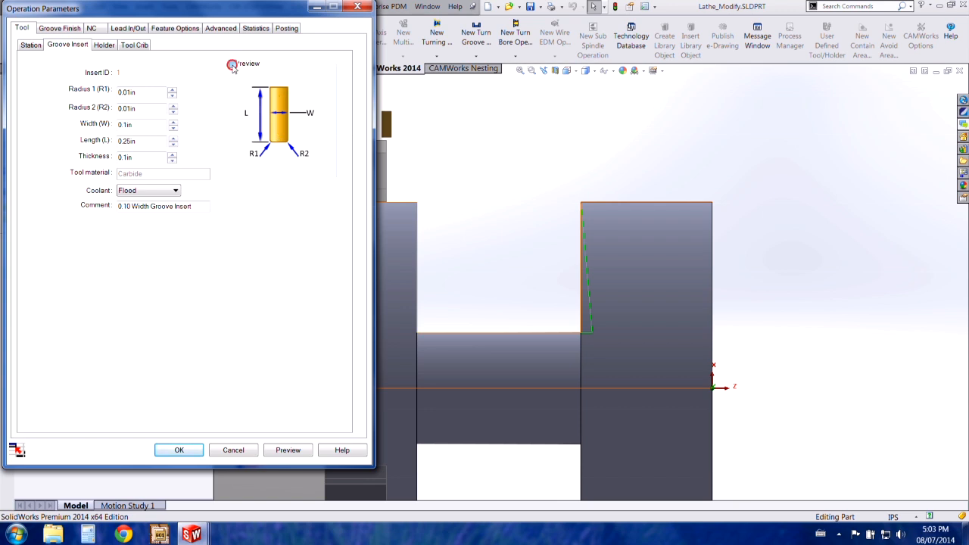
click(232, 64)
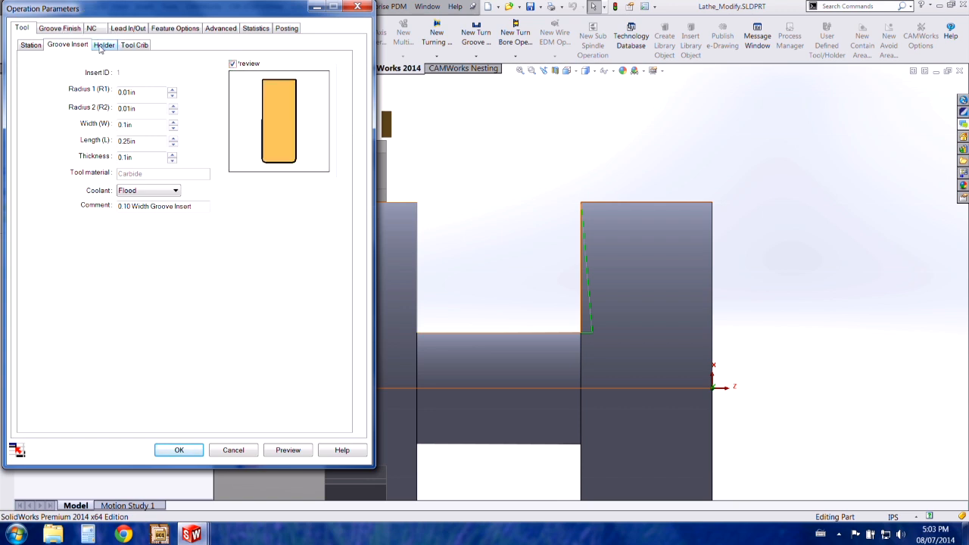
Set the Groove Finish4 holder lead angle to -15° and confirm the parameters
click(104, 45)
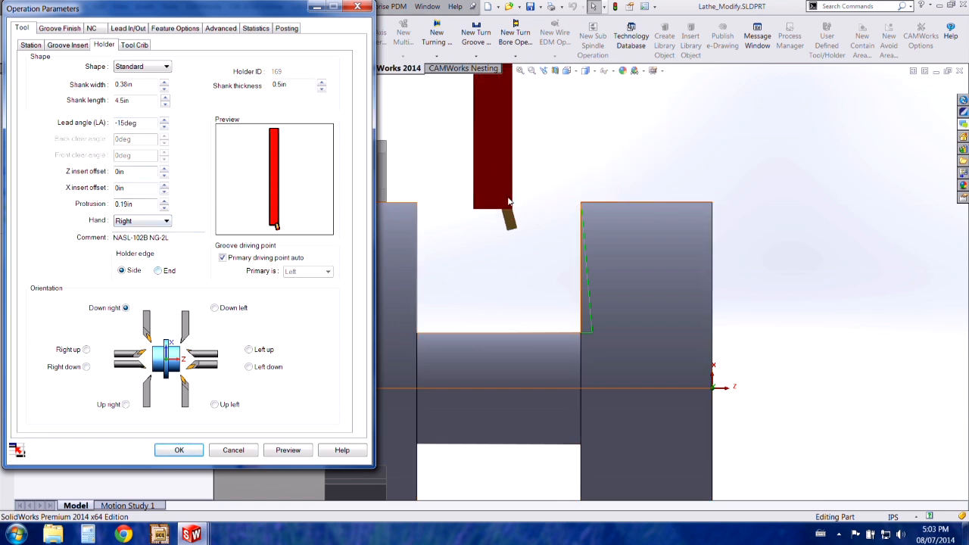
click(178, 450)
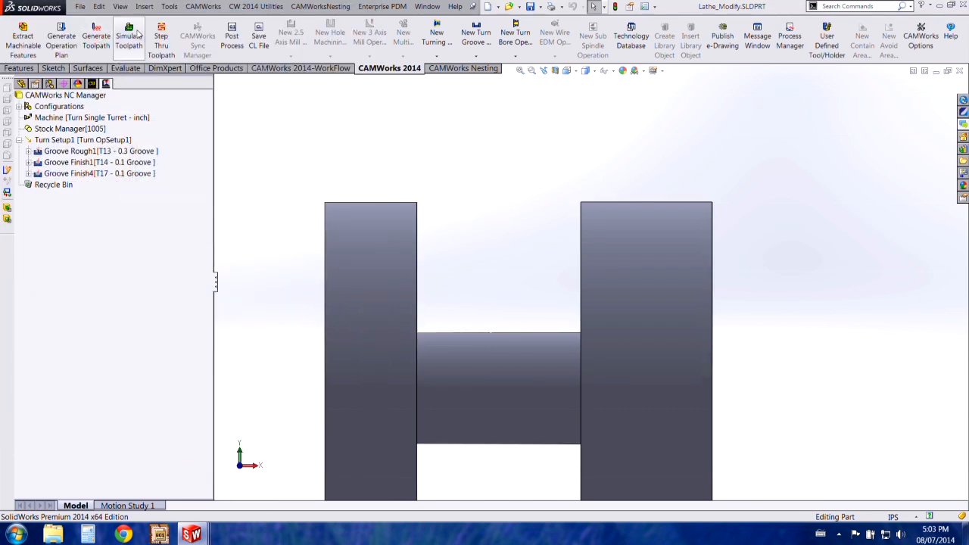
Play the groove toolpath simulation, orbit to inspect the spool-shaped cut, then close it
click(129, 36)
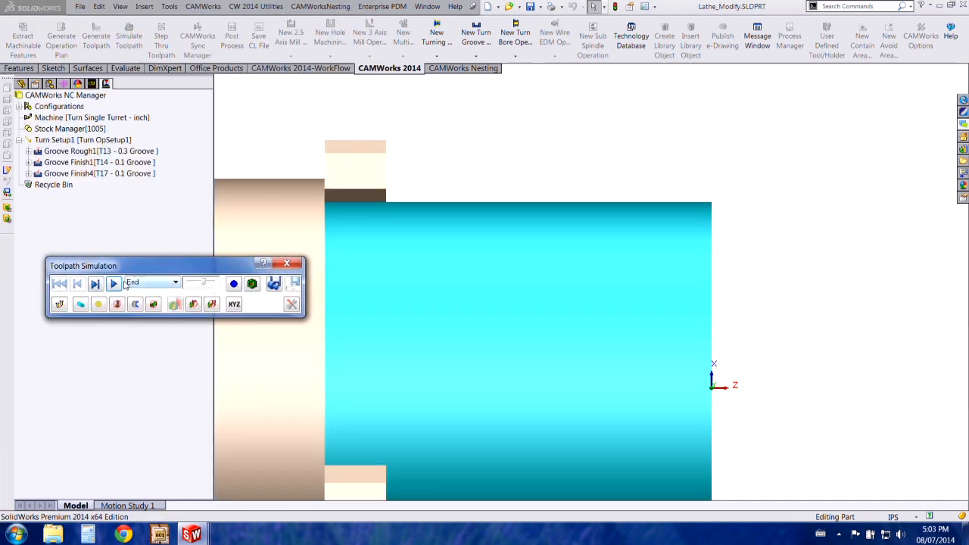
click(114, 284)
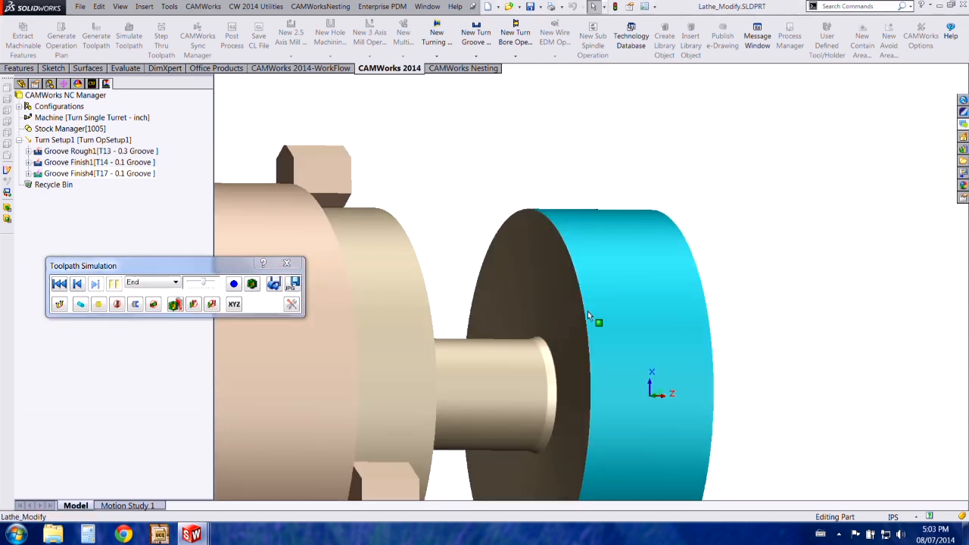
drag(591, 316, 564, 376)
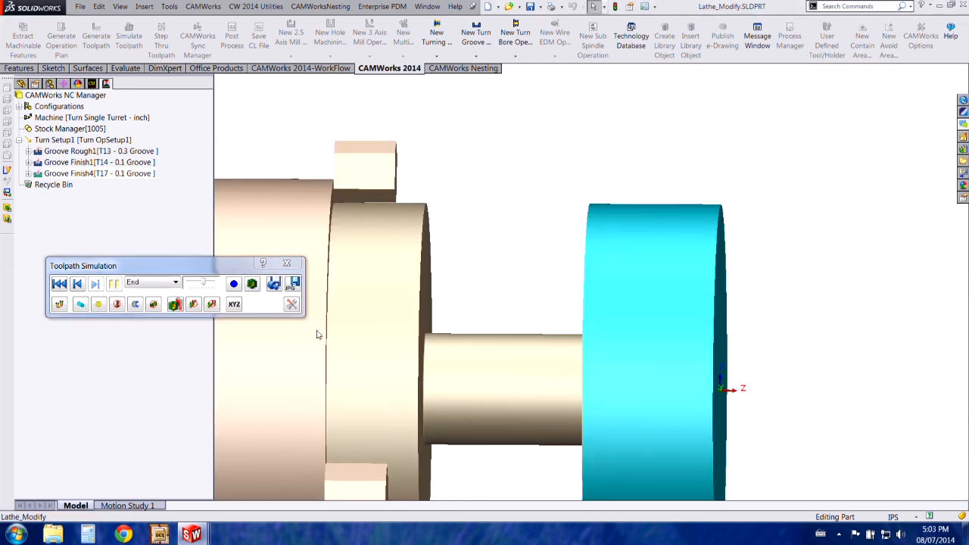
click(287, 263)
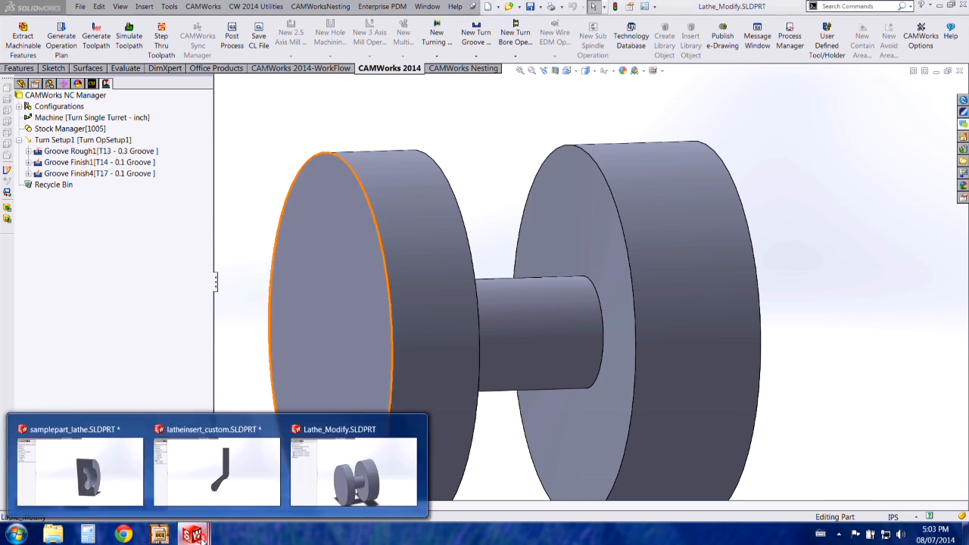
Switch to the samplepart_lathe document and orbit it for a look
click(79, 469)
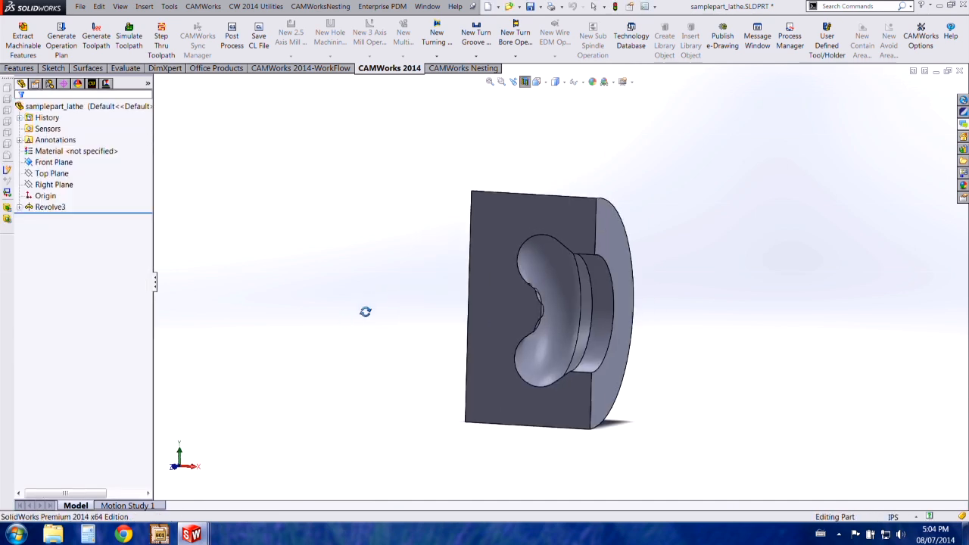
drag(365, 311, 338, 311)
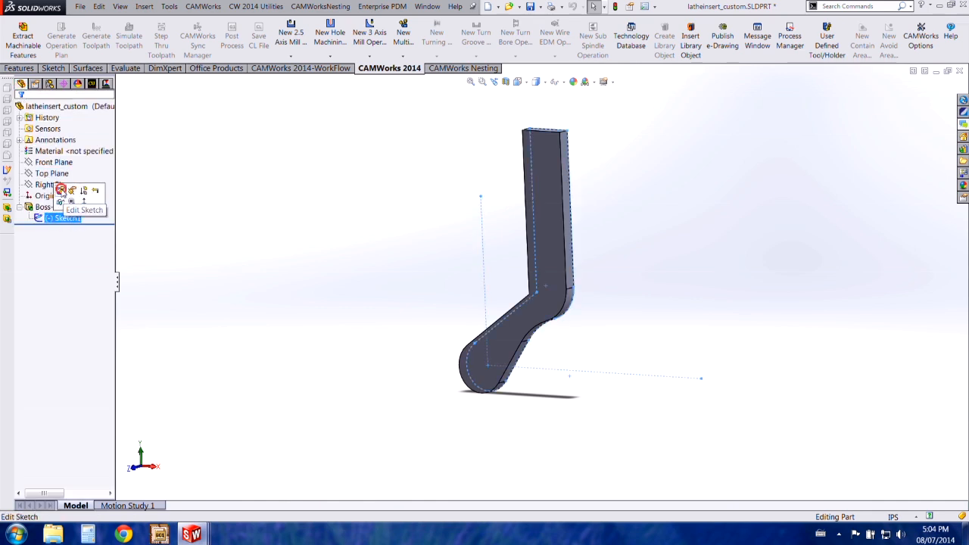
Edit Sketch1 of latheinsert_custom to show its dimensioned insert profile
click(86, 209)
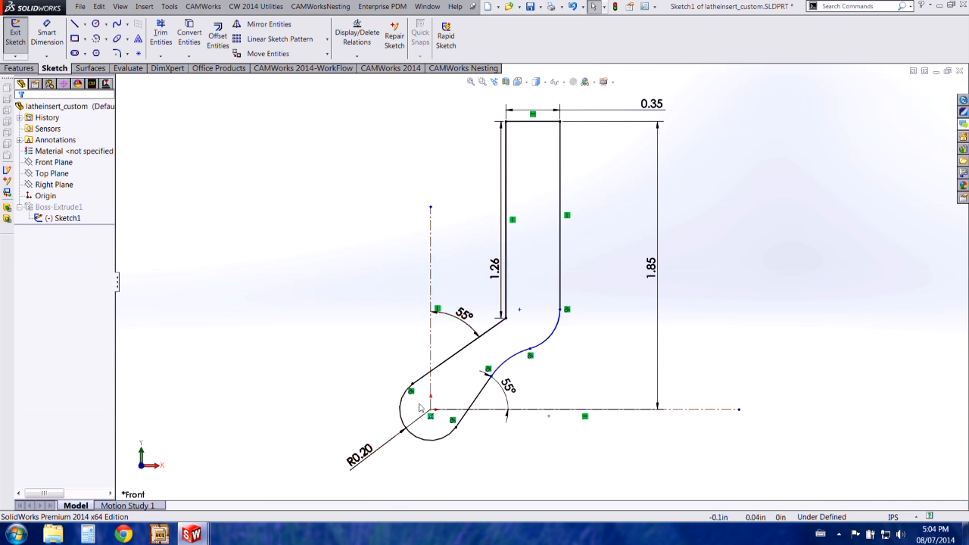
mouse_move(755, 286)
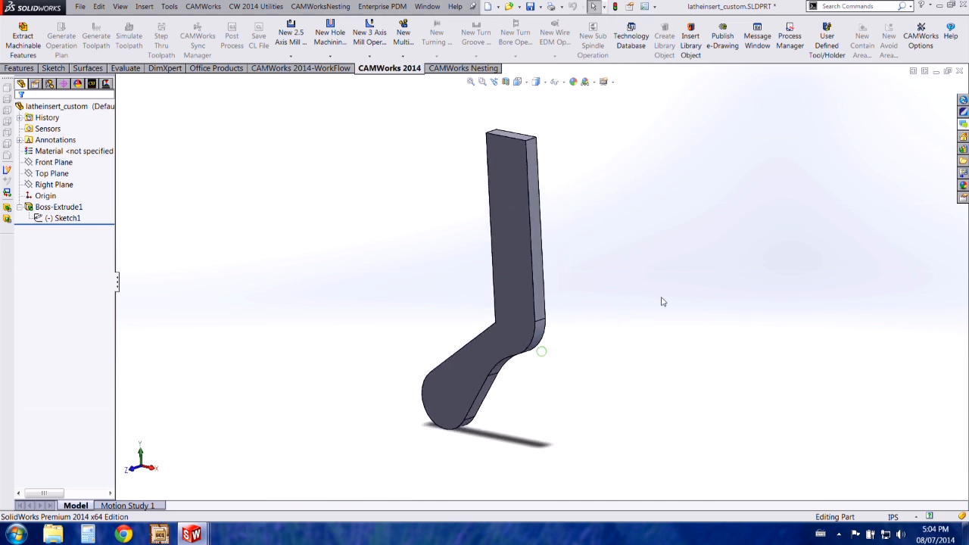
mouse_move(826, 38)
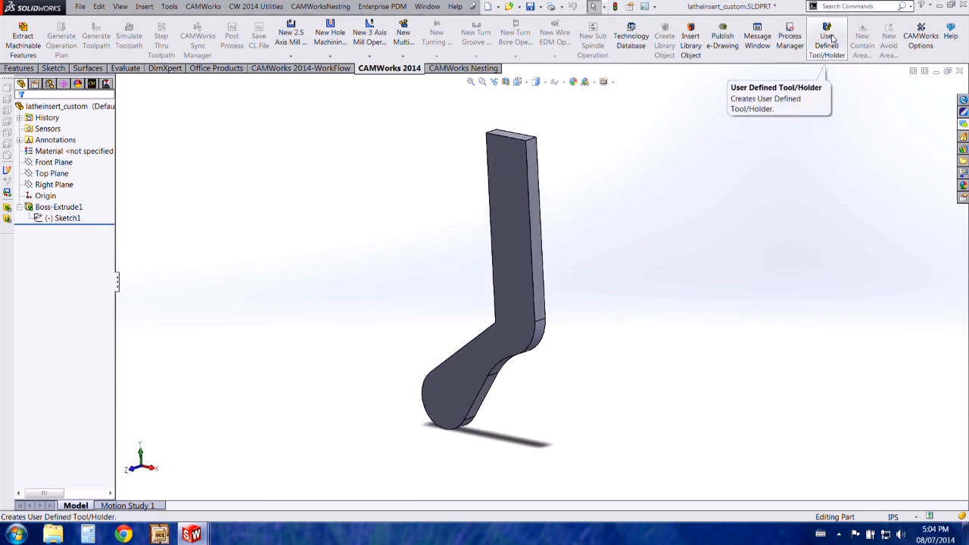
Start a User Defined Tool/Holder, dismiss the missing 0,0 point warning, and pick Turn Insert (*.cwtt)
click(827, 35)
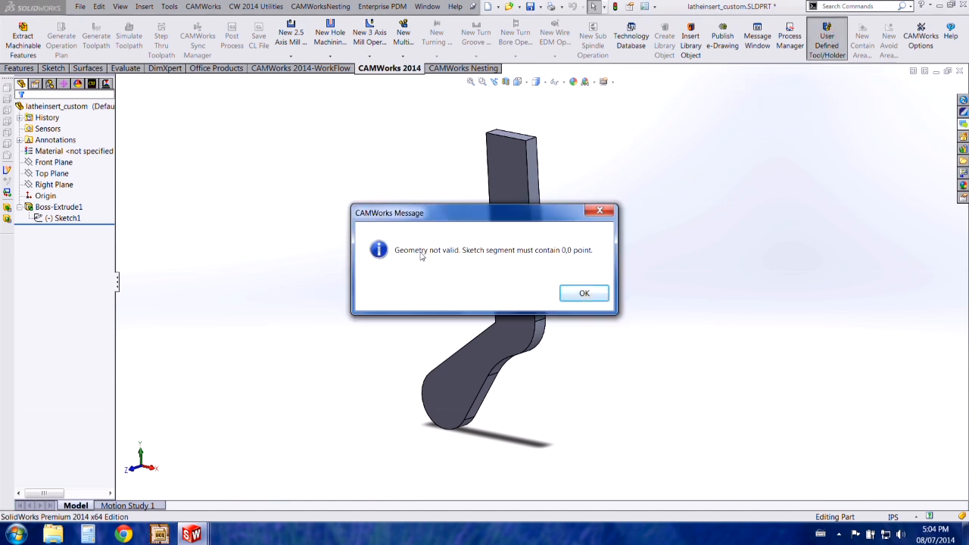
mouse_move(567, 250)
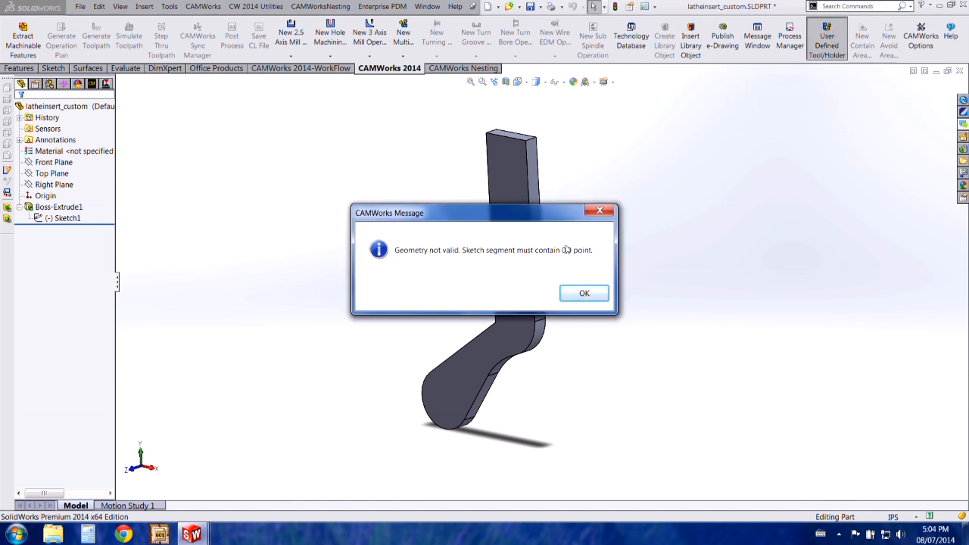
click(584, 294)
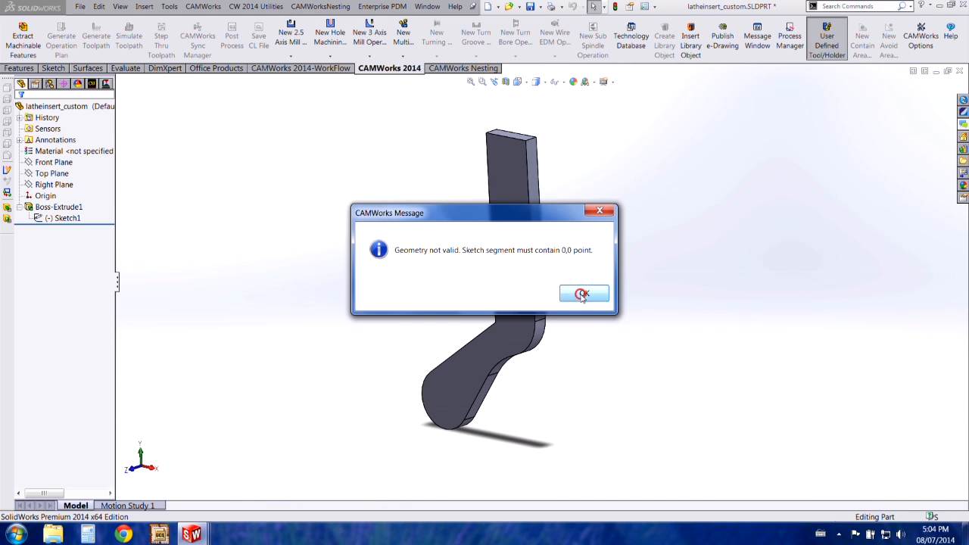
click(583, 293)
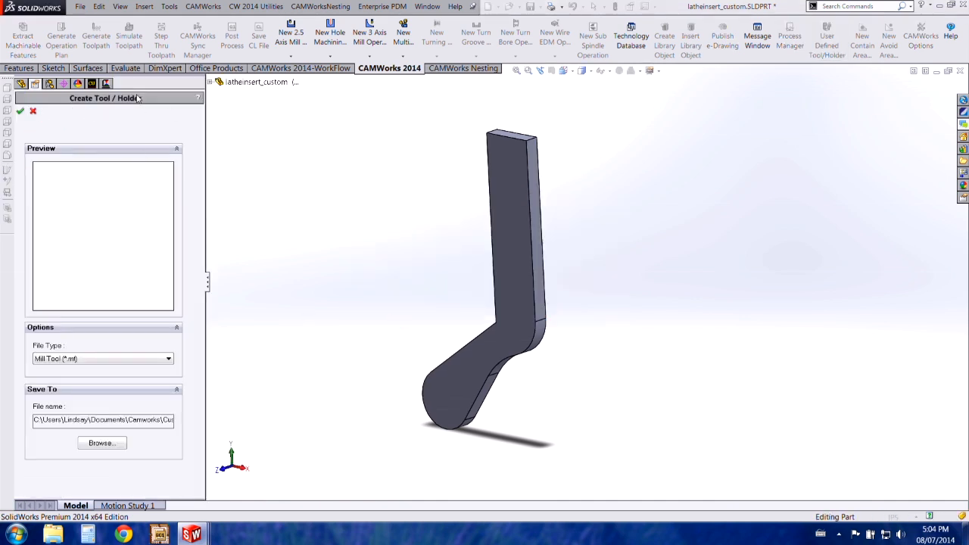
mouse_move(119, 348)
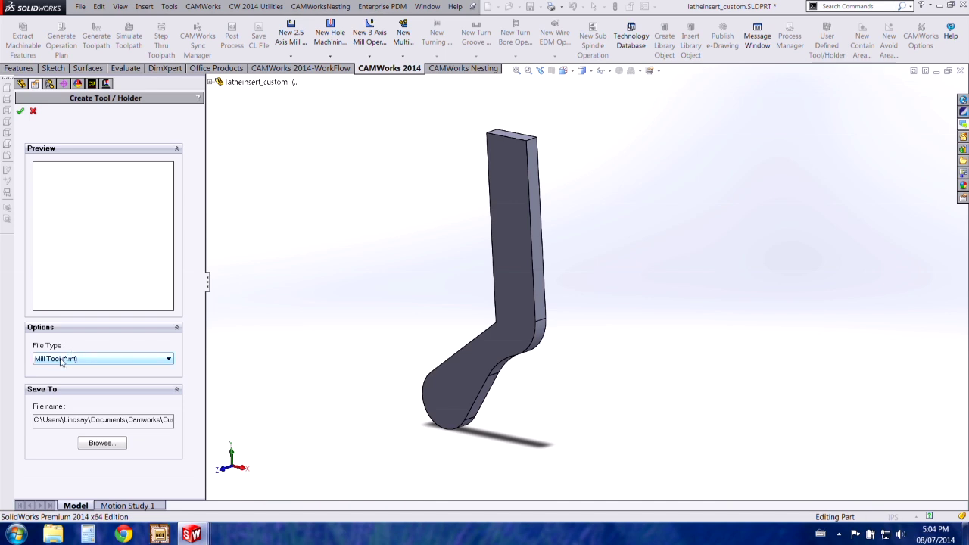
click(168, 358)
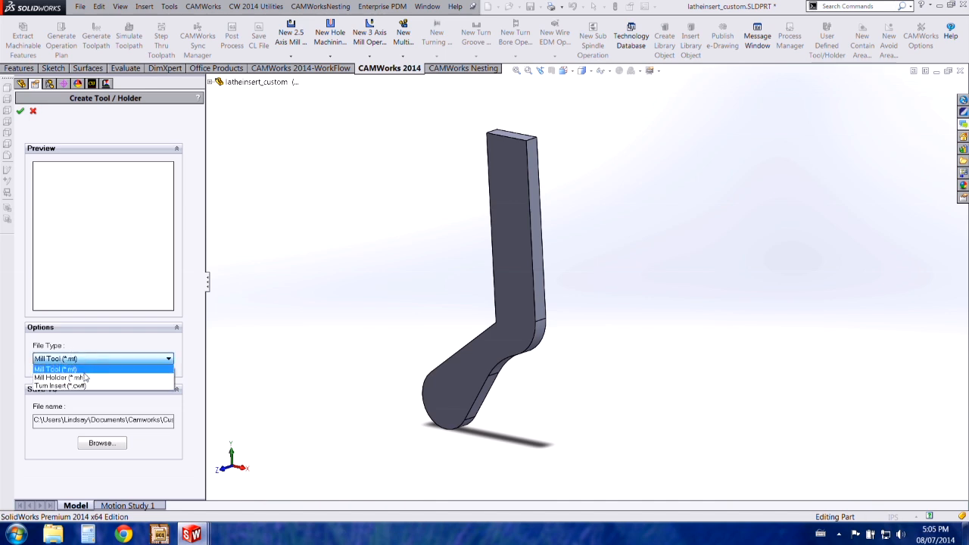
mouse_move(61, 386)
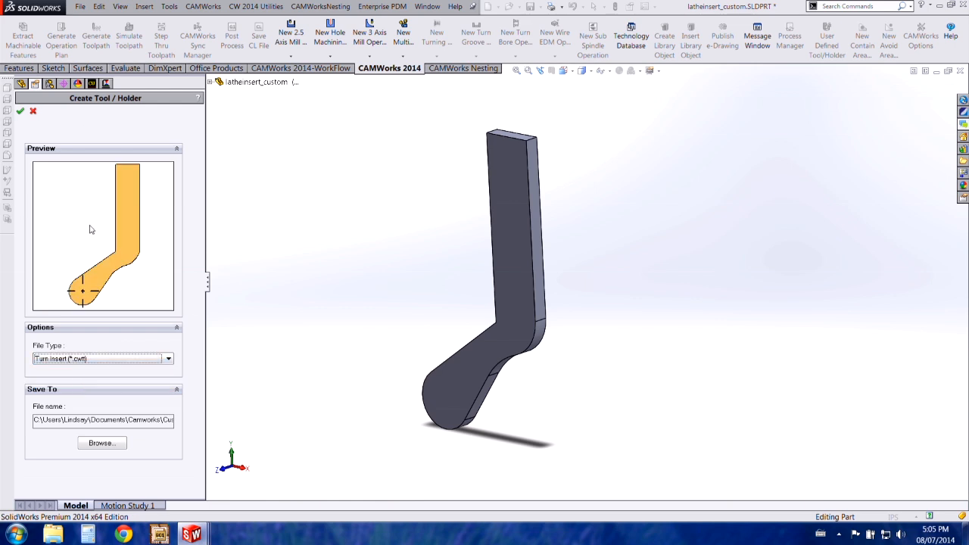
mouse_move(151, 188)
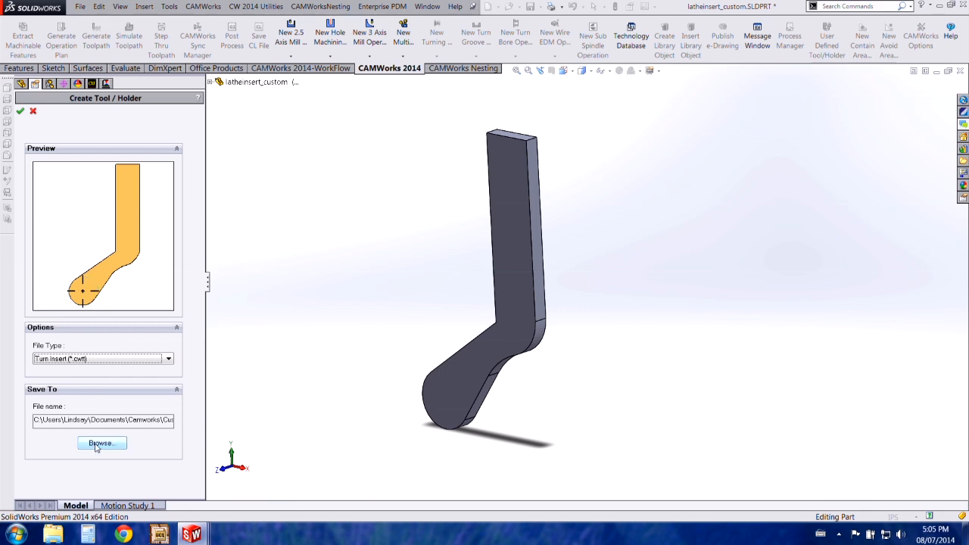
Browse for a save location for the insert file, then cancel the Save As dialog
click(101, 443)
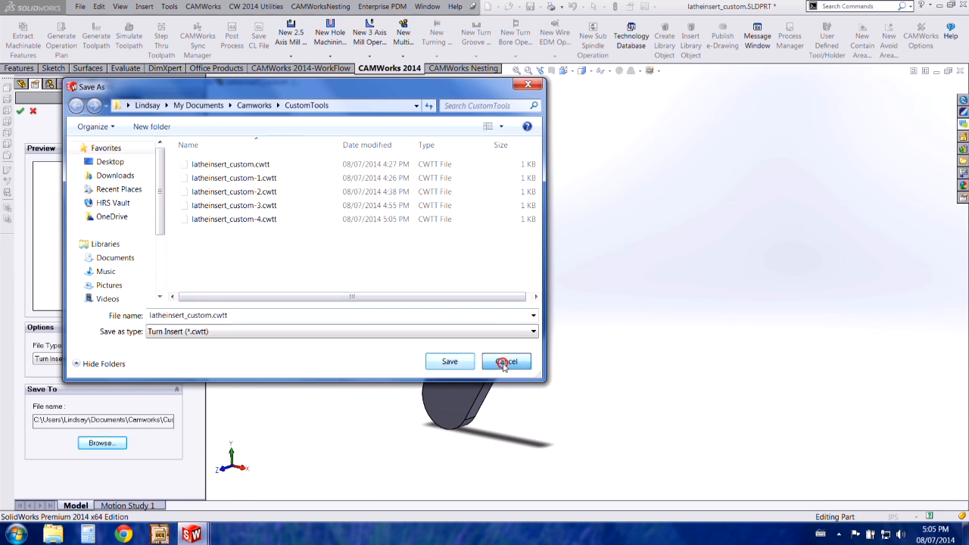
click(506, 361)
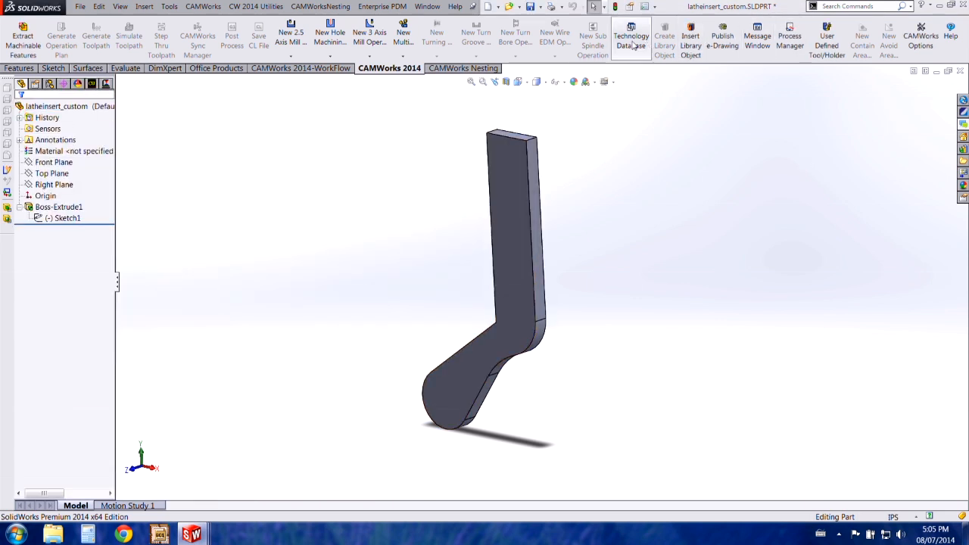
Navigate the Technology Database to Turn Inserts > User Defined and check the Test Insert file path
click(631, 37)
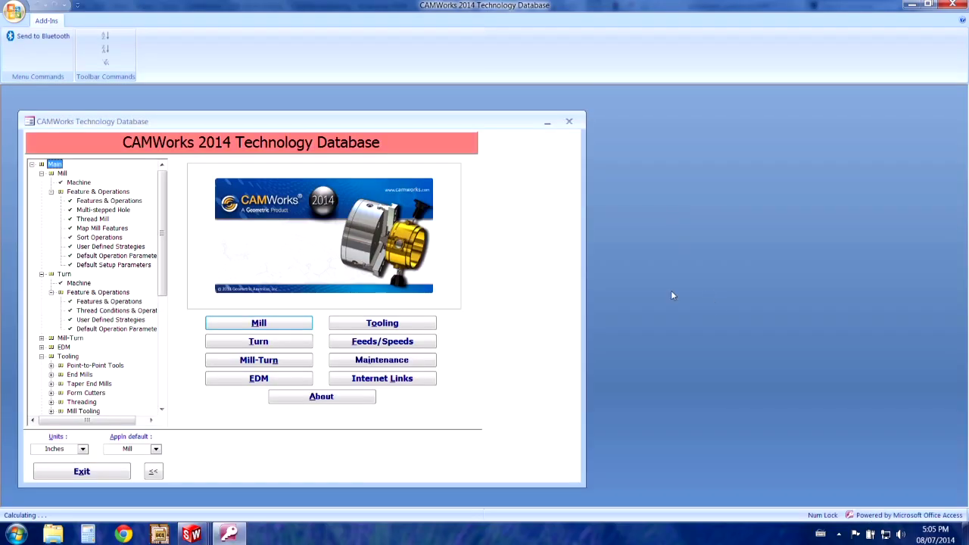
click(381, 323)
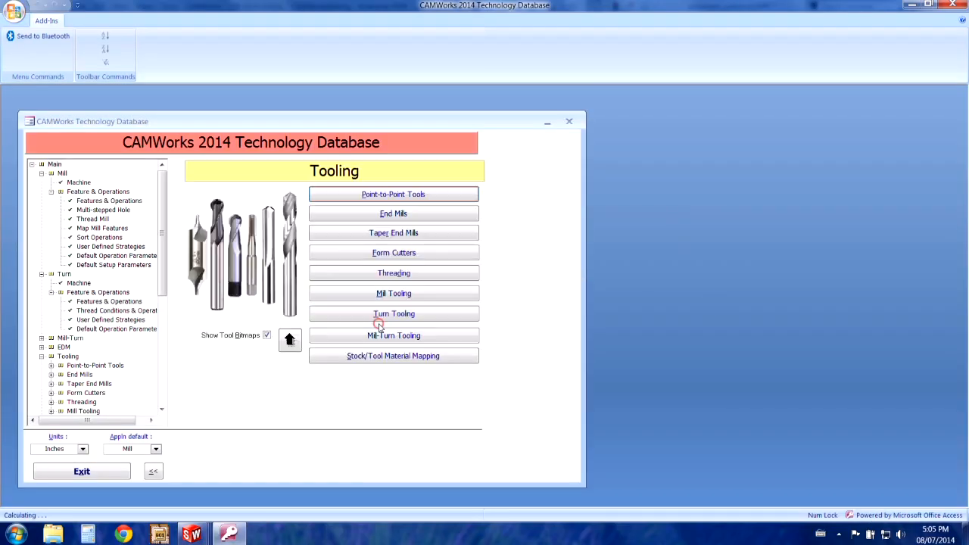
click(394, 313)
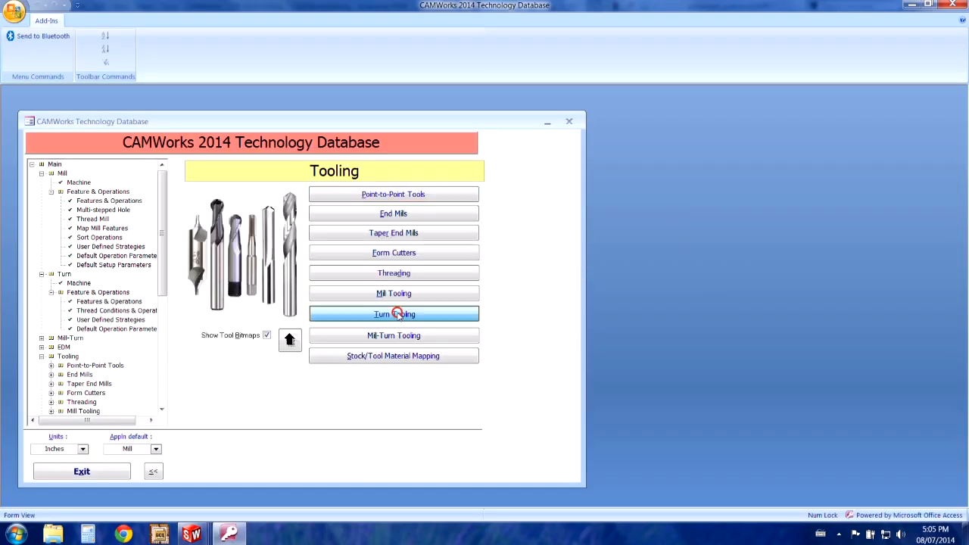
click(394, 313)
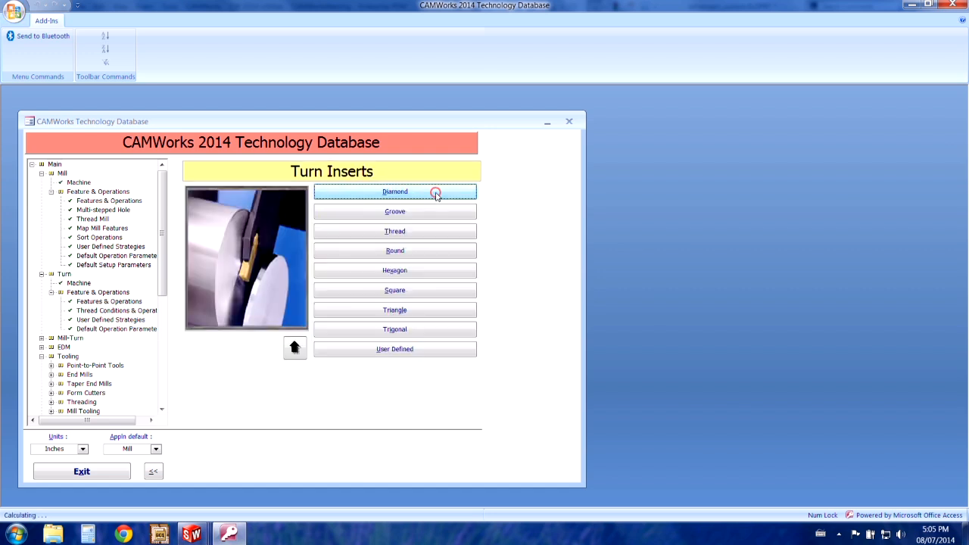
click(394, 347)
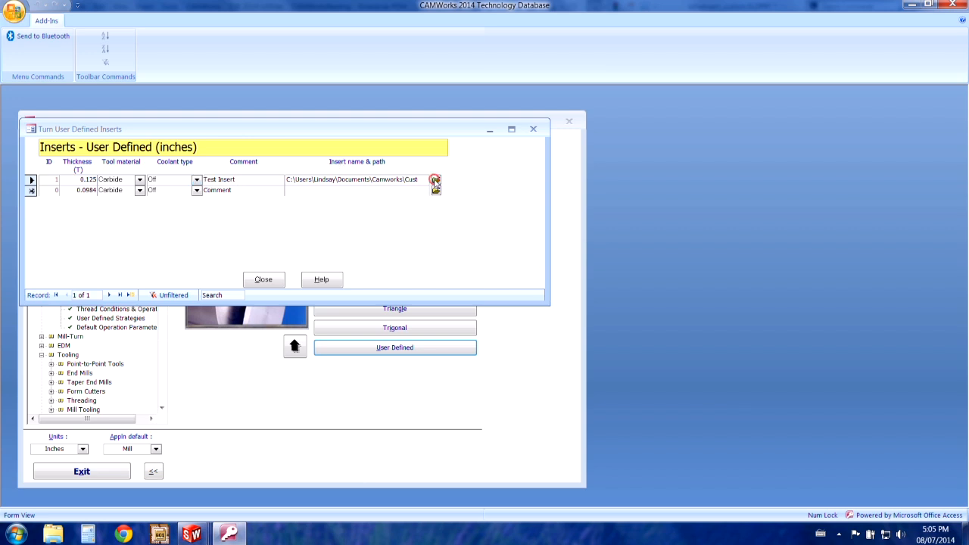
click(435, 180)
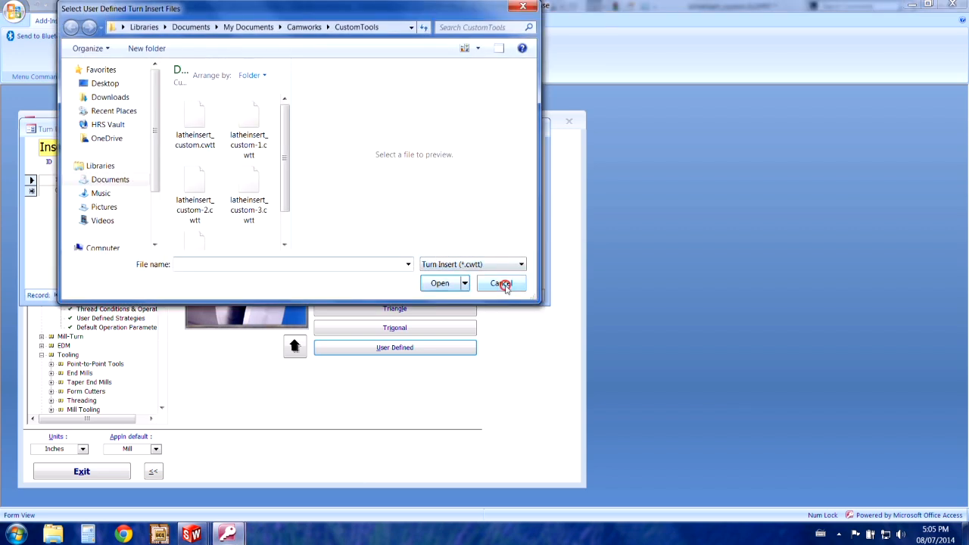
click(501, 282)
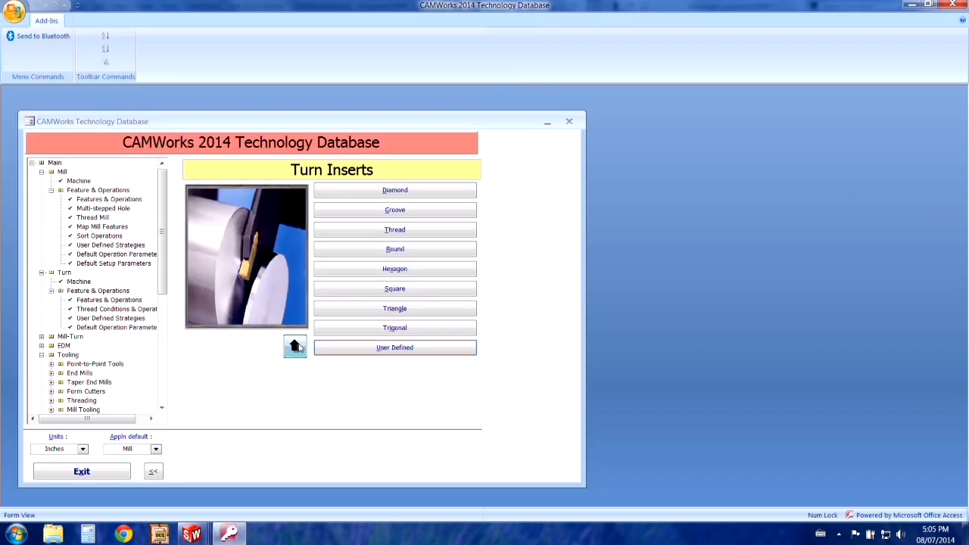
Add new turn tool record 626 in the turn tool assemblies table using the user-defined Test Insert
click(294, 346)
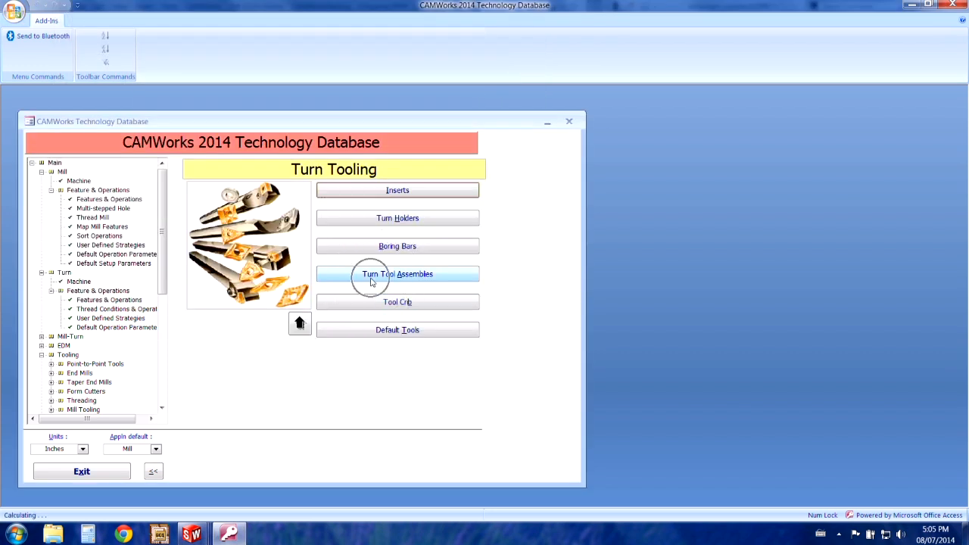
click(398, 274)
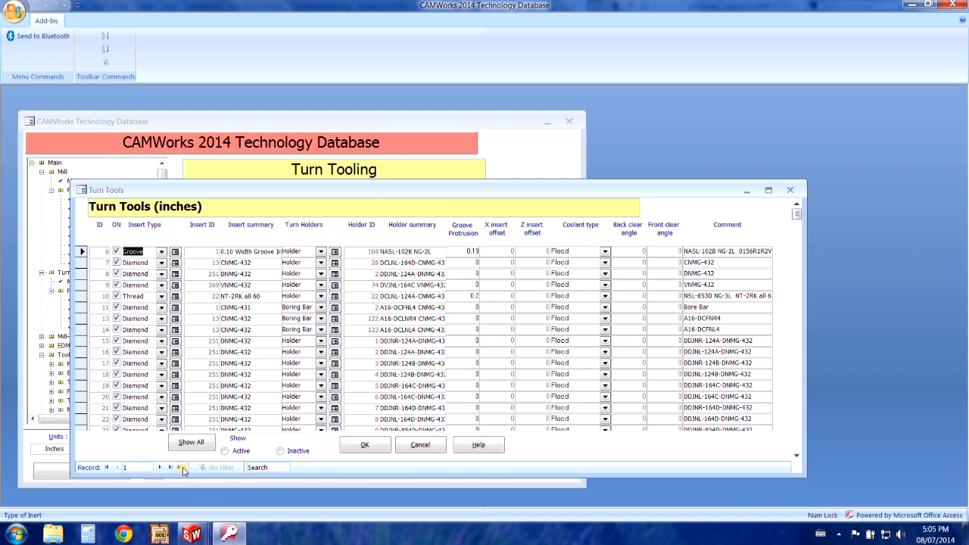
click(182, 467)
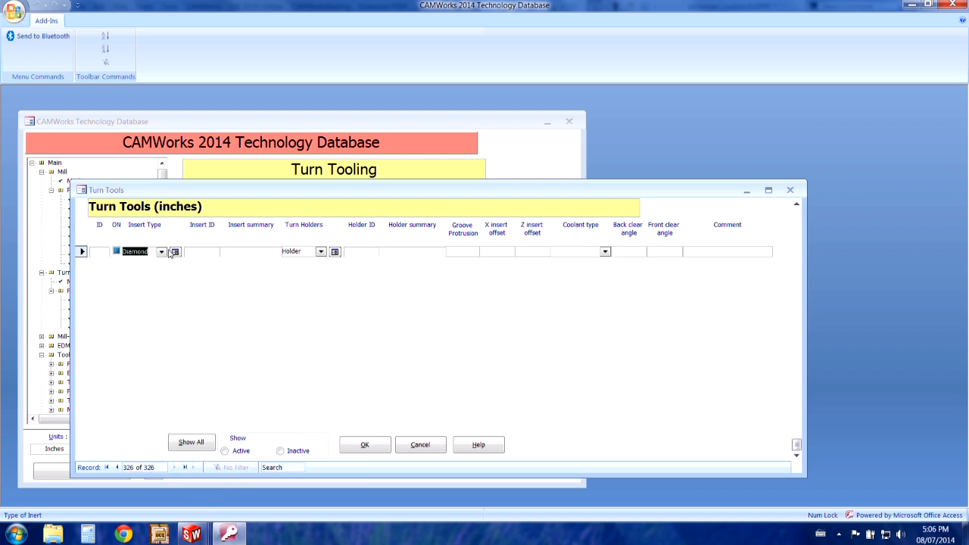
mouse_move(161, 256)
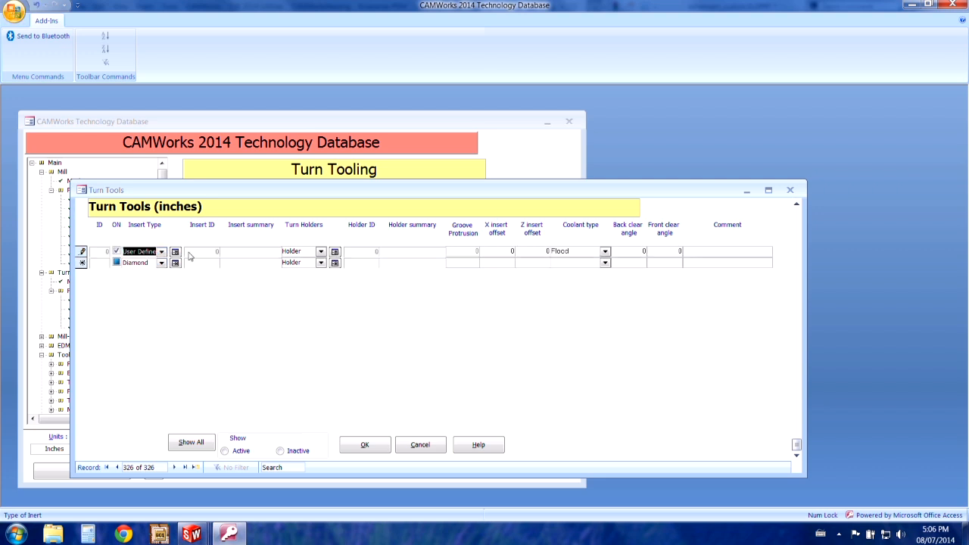
click(175, 251)
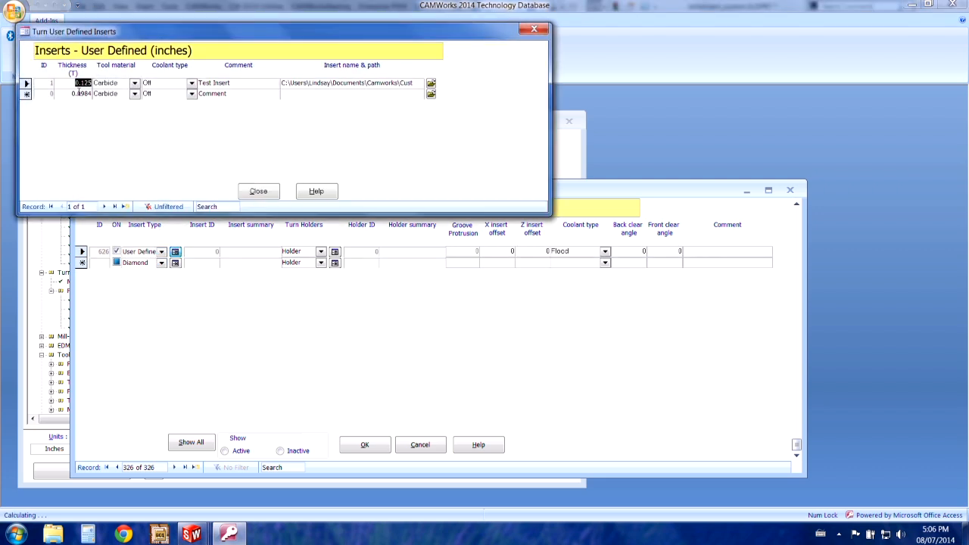
click(258, 190)
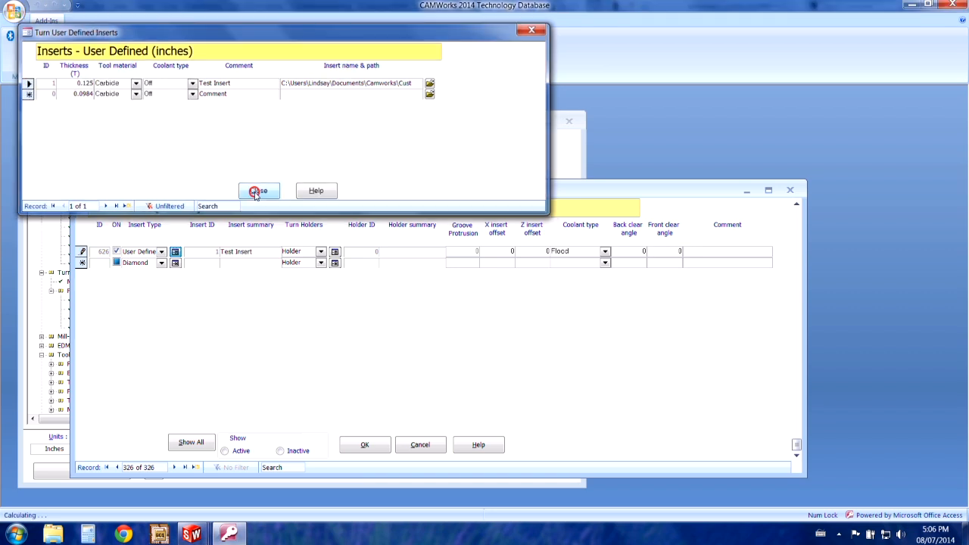
click(259, 190)
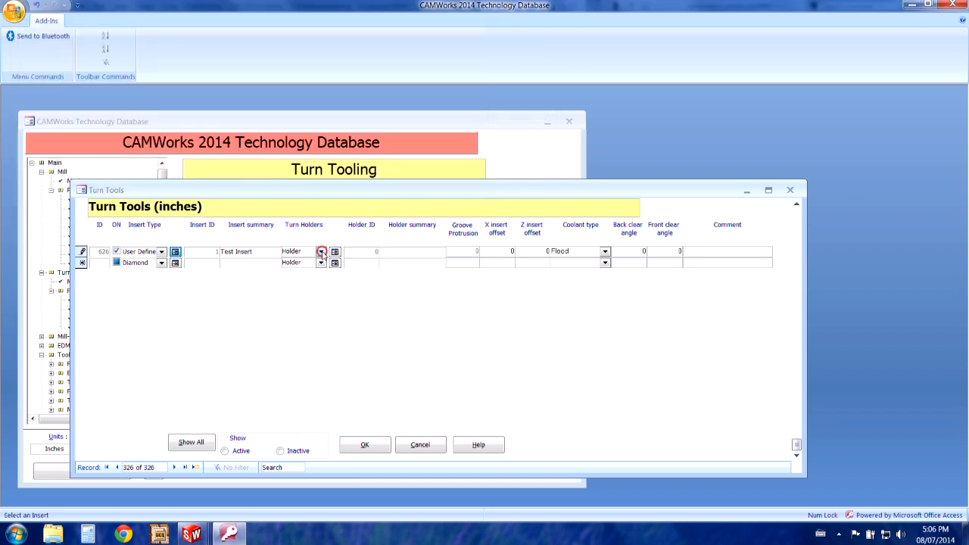
Pair turn tool 626 (Test Insert) with holder DDJNL-164D-DNMG-432 and save it
click(320, 251)
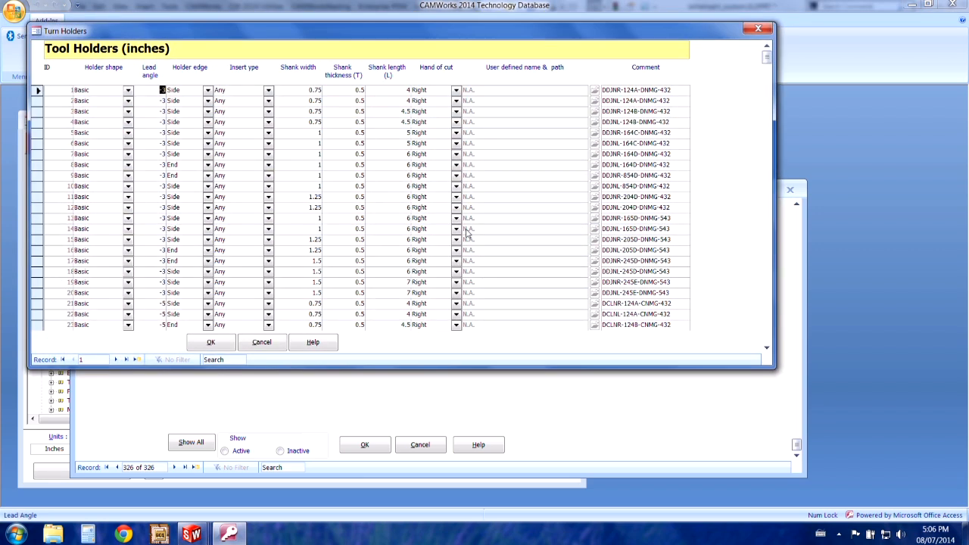
mouse_move(39, 244)
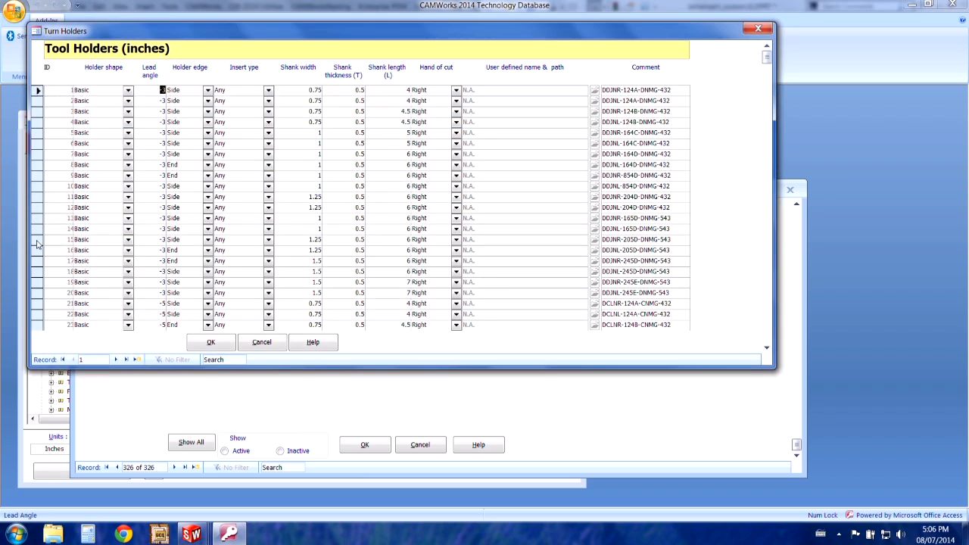
mouse_move(53, 167)
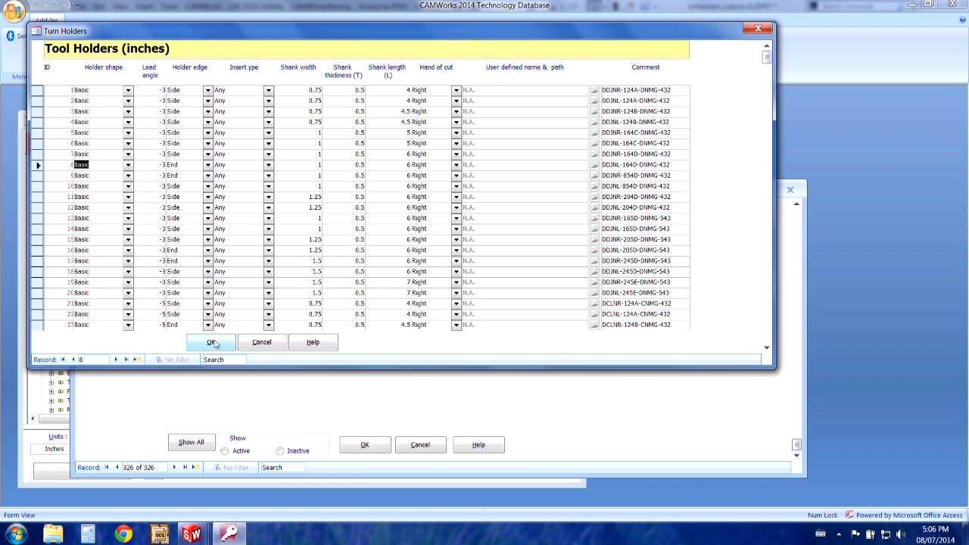
click(212, 342)
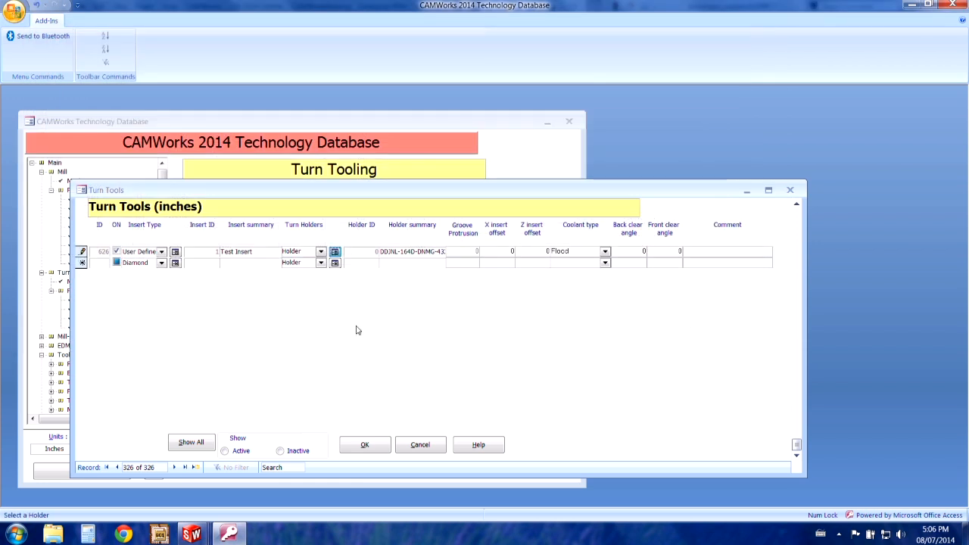
click(364, 444)
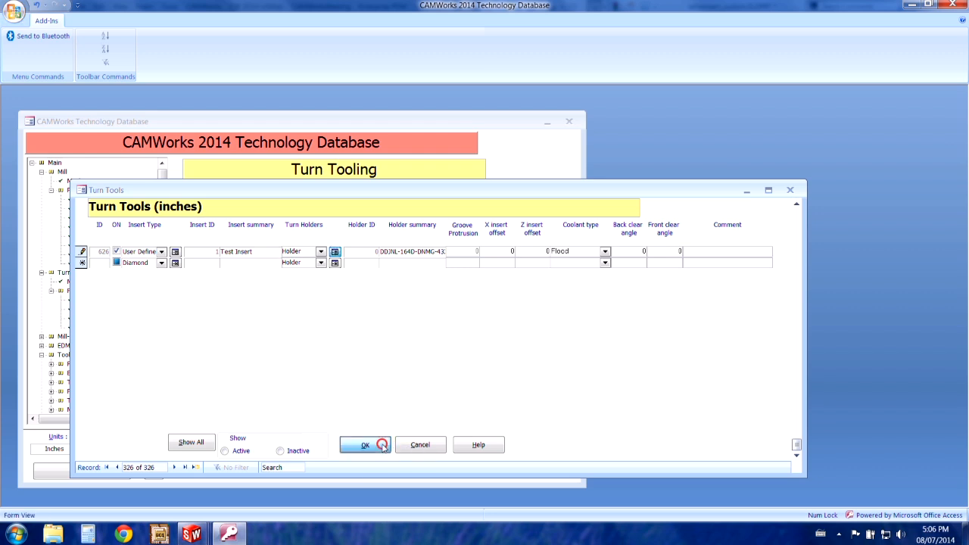
click(364, 444)
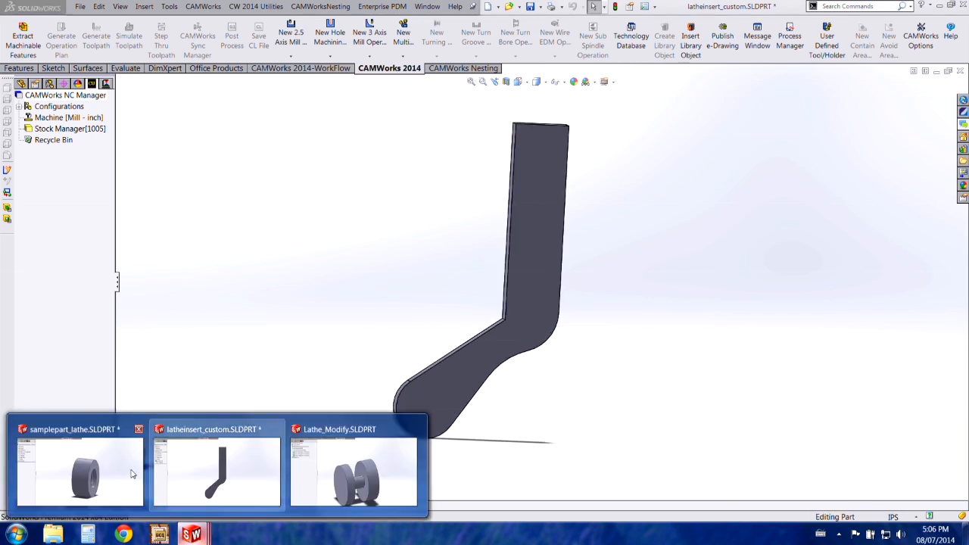
Switch to samplepart_lathe and bring up the context menu for Bore Rough2
click(80, 469)
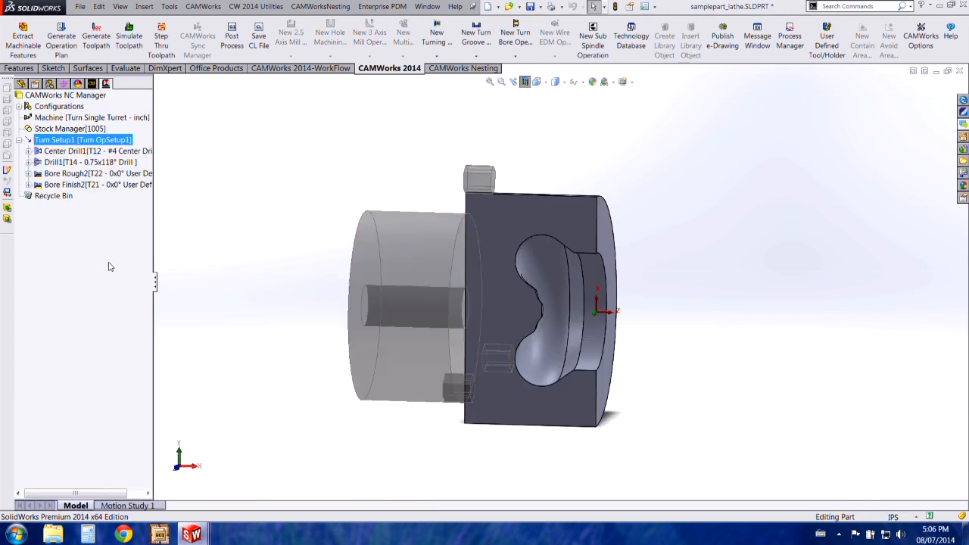
click(68, 151)
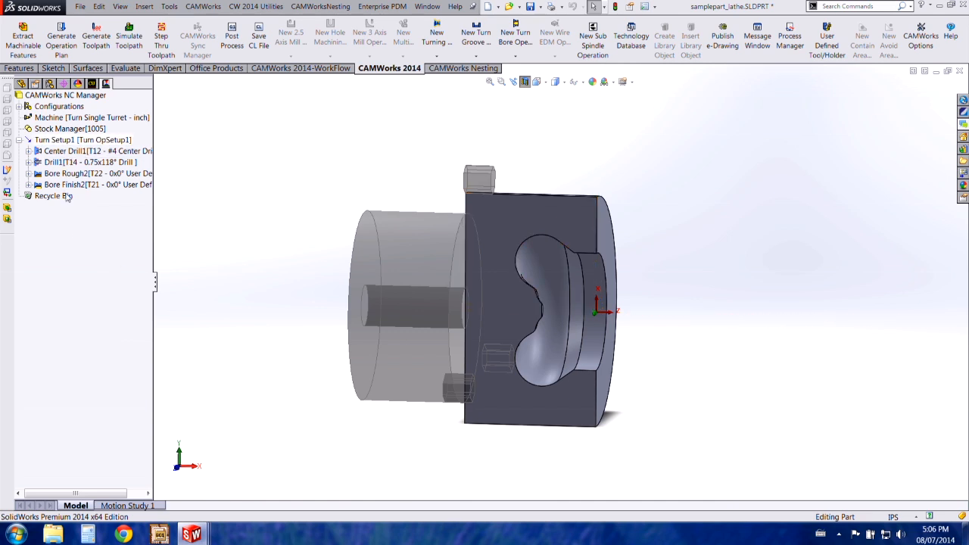
click(90, 173)
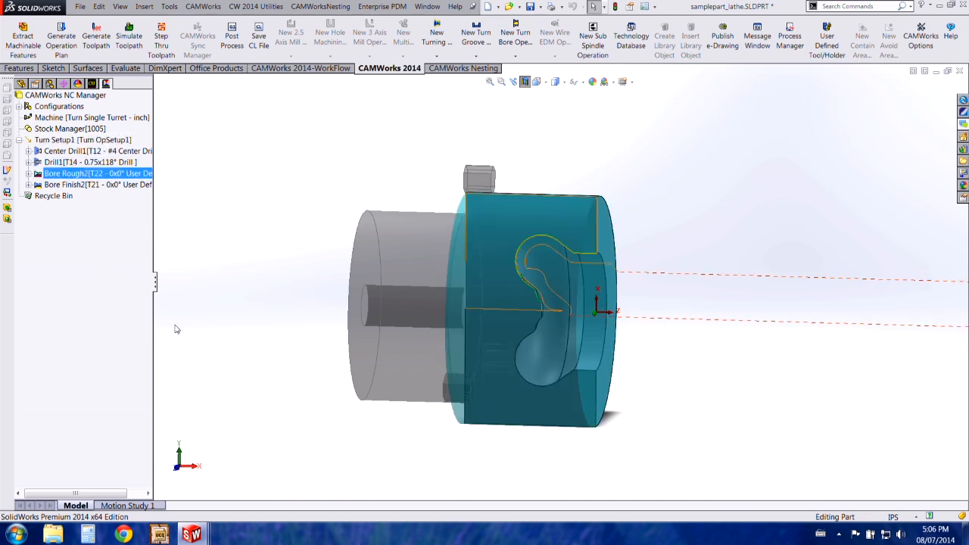
right_click(68, 174)
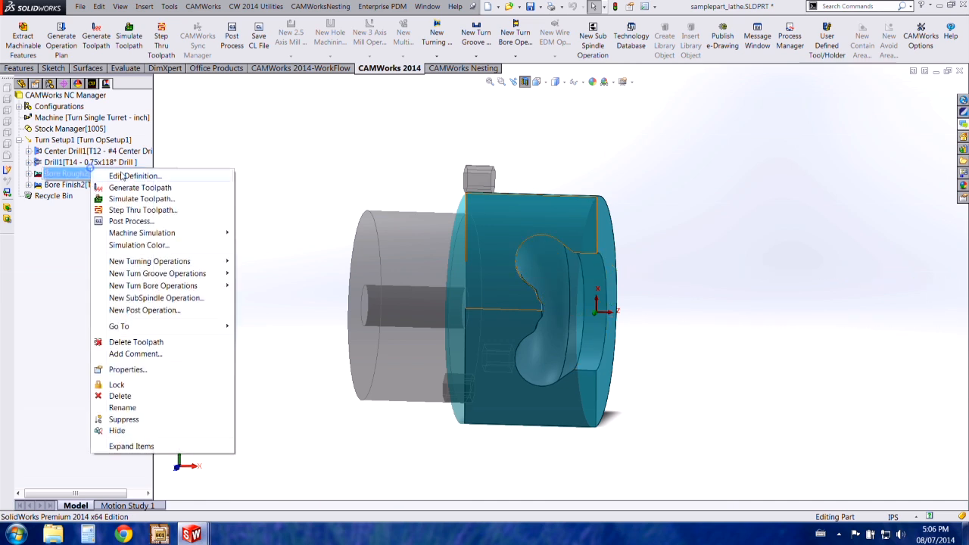
Add the Test Insert turn tool (row 326) to Bore Rough2's tool crib as T22
click(134, 175)
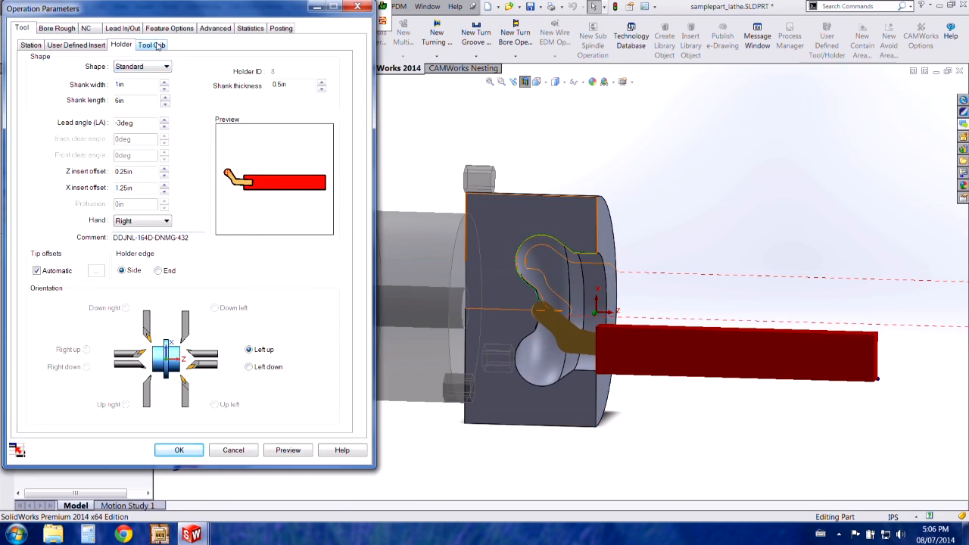
click(151, 44)
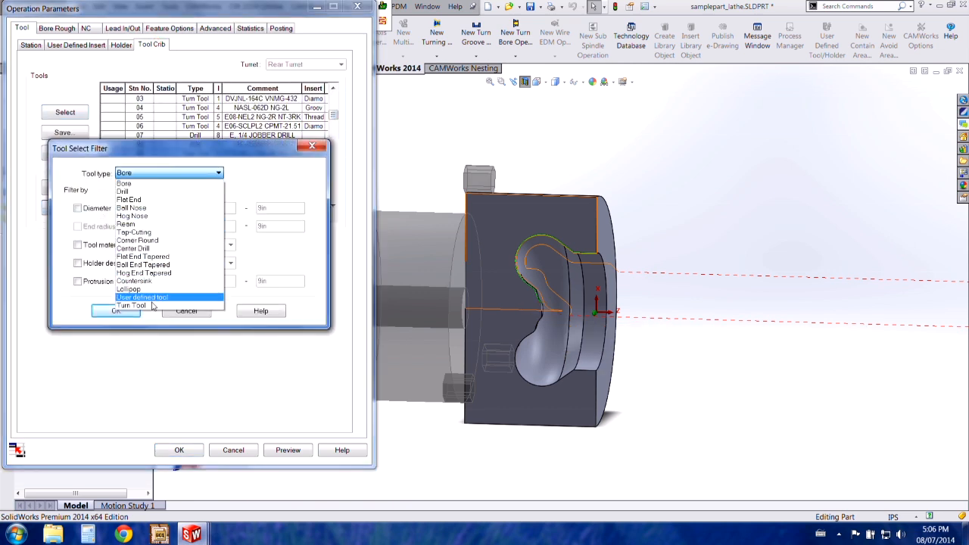
click(132, 305)
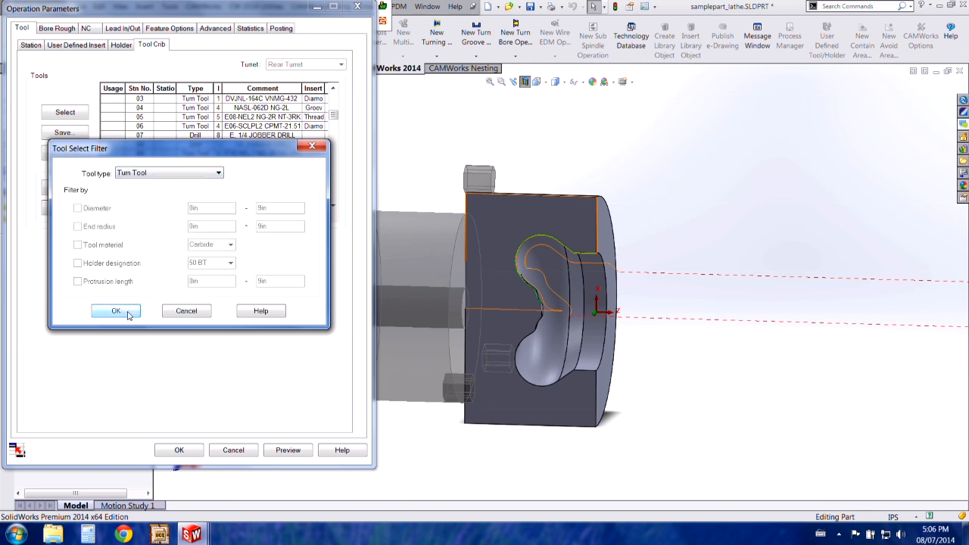
click(115, 311)
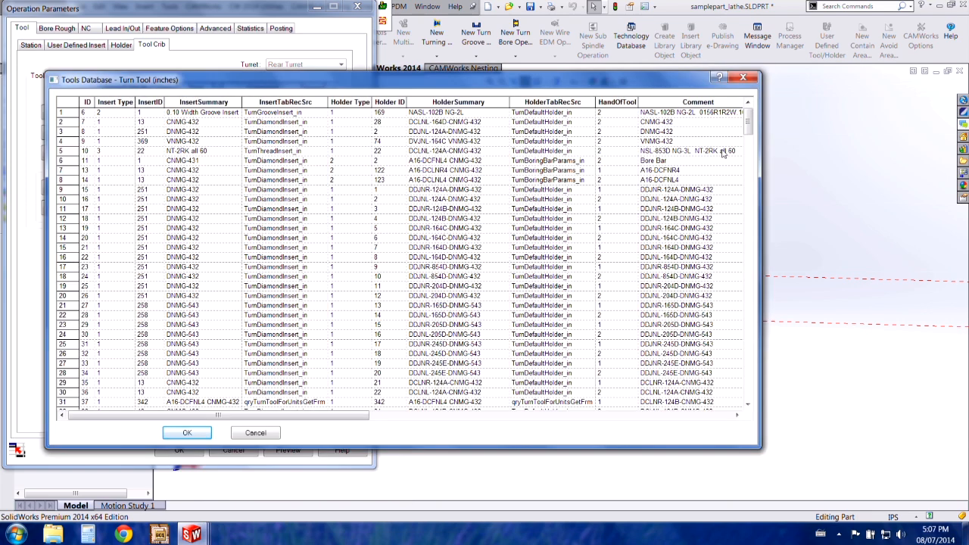
scroll(down, 3)
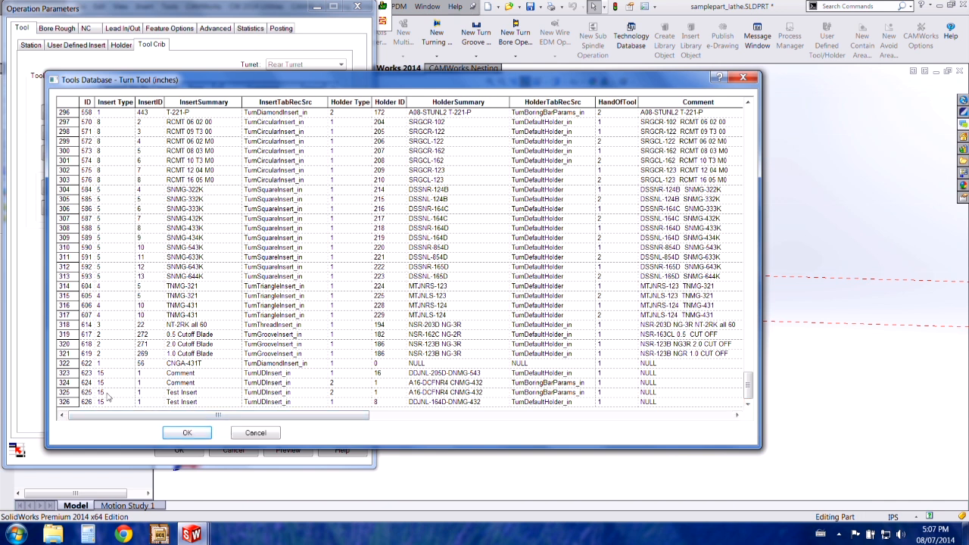
click(187, 433)
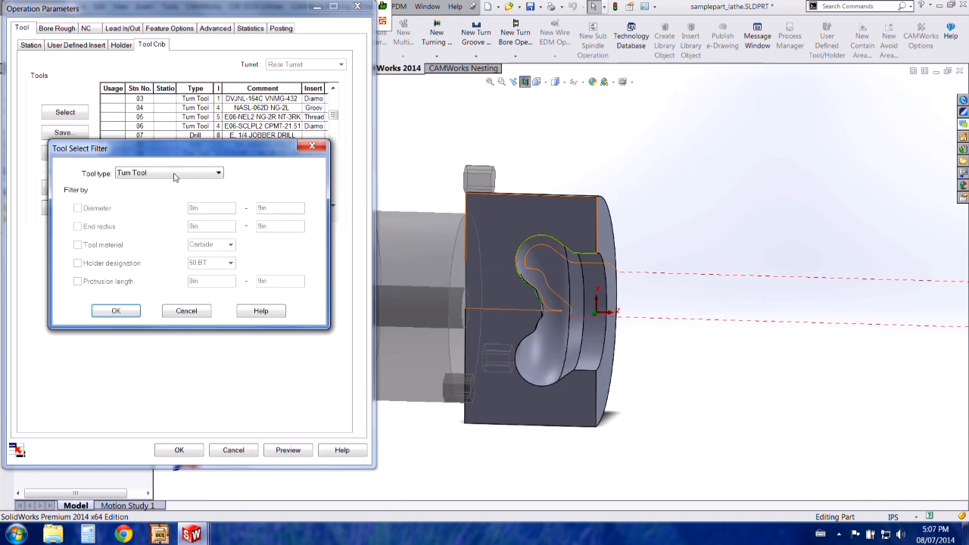
click(115, 310)
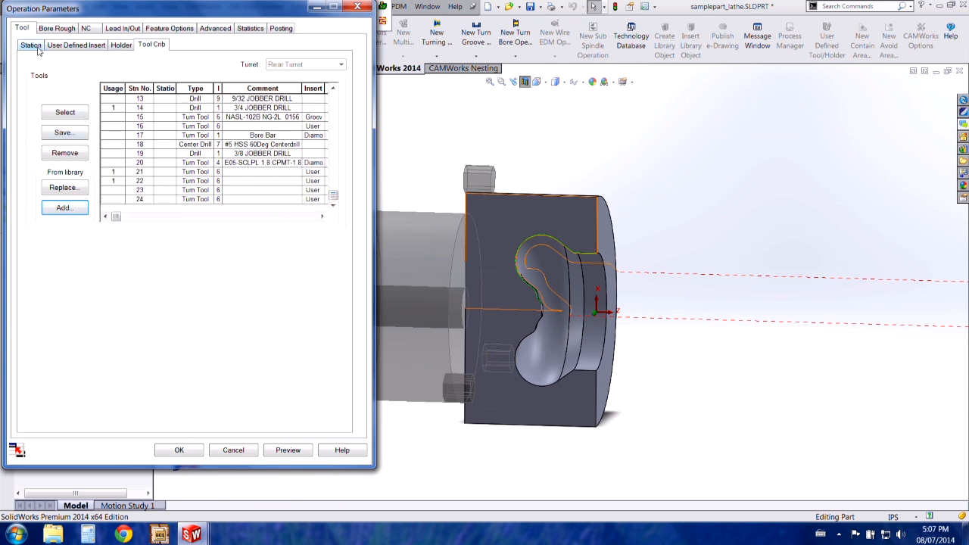
click(179, 449)
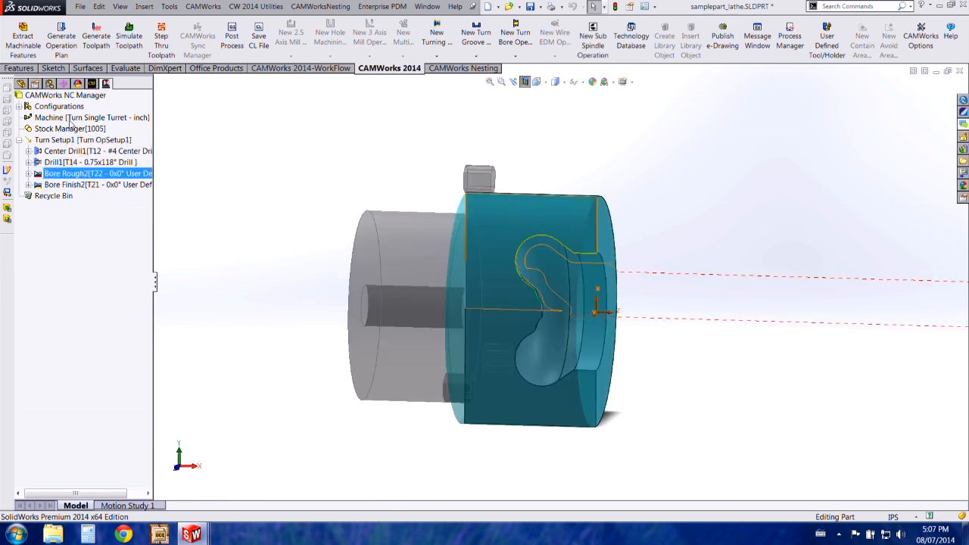
Simulate Bore Rough2 to the end, show the section view, then rewind
click(128, 34)
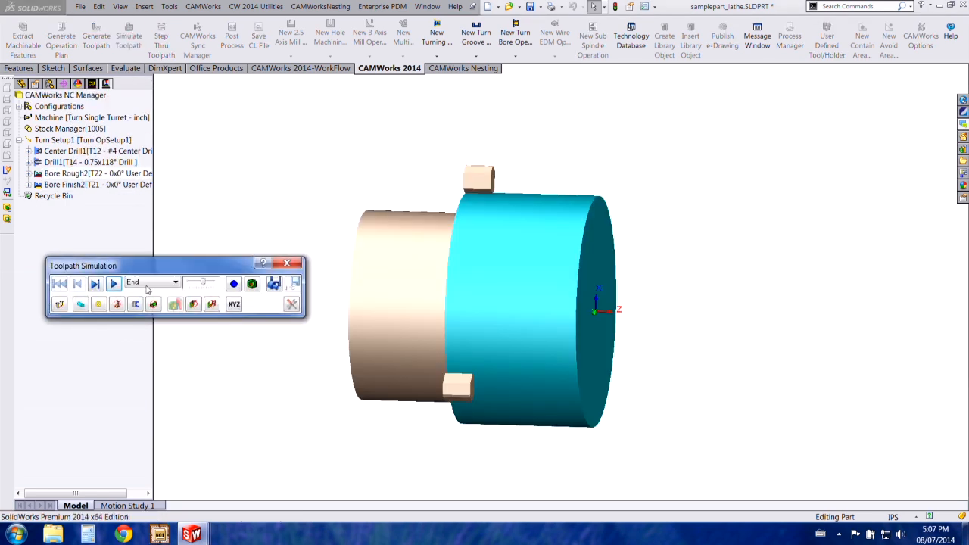
click(114, 284)
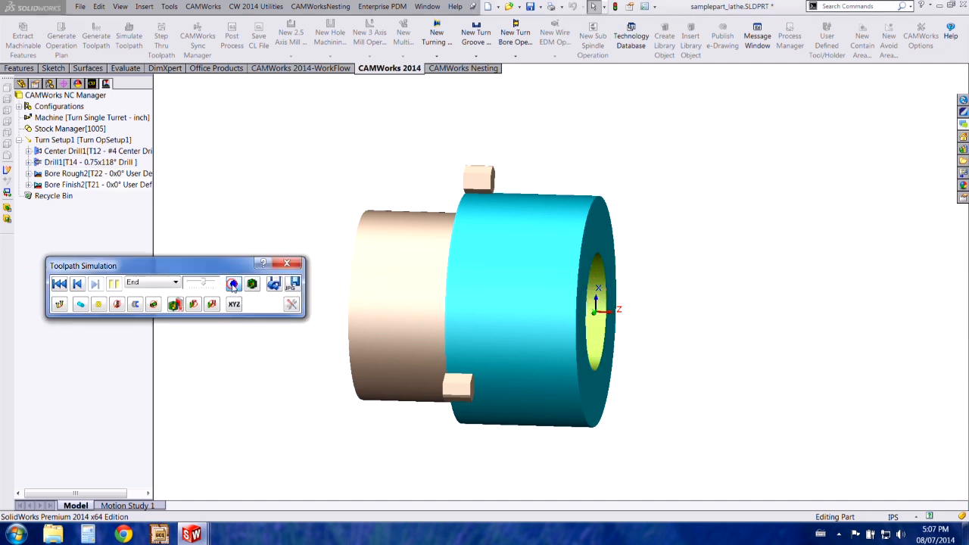
click(233, 283)
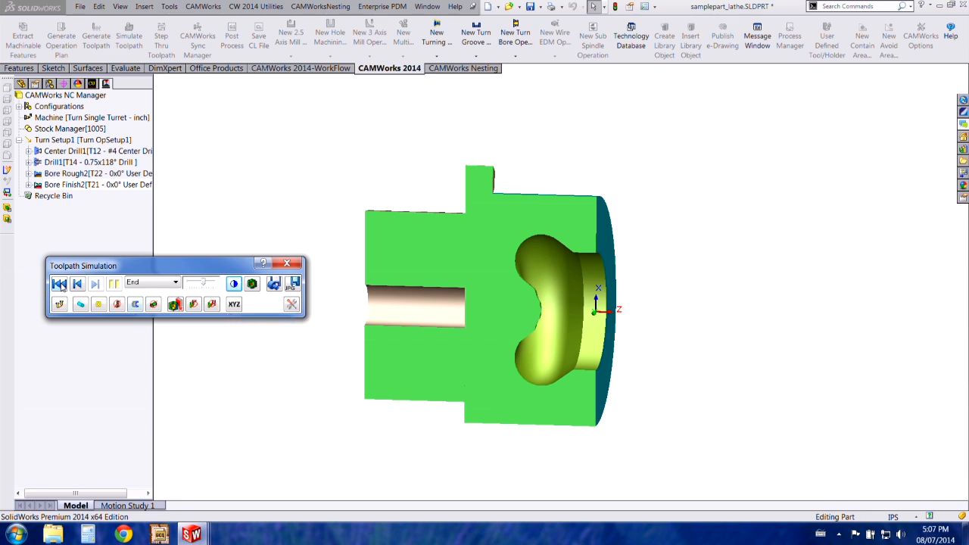
click(95, 283)
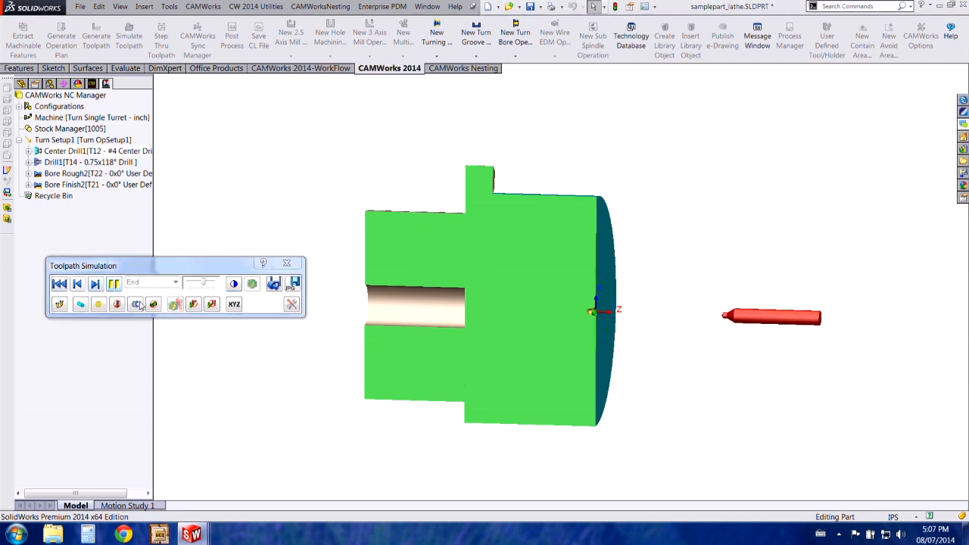